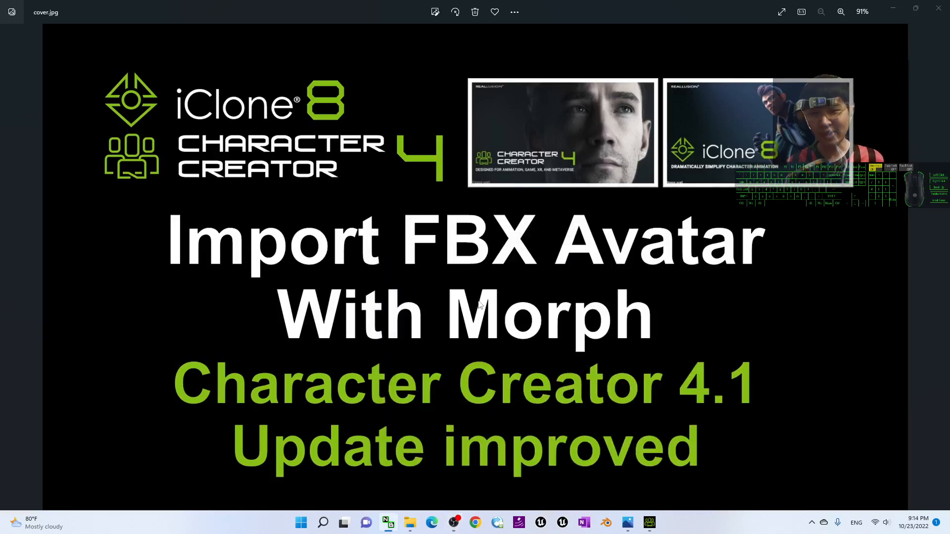
mouse_move(388, 317)
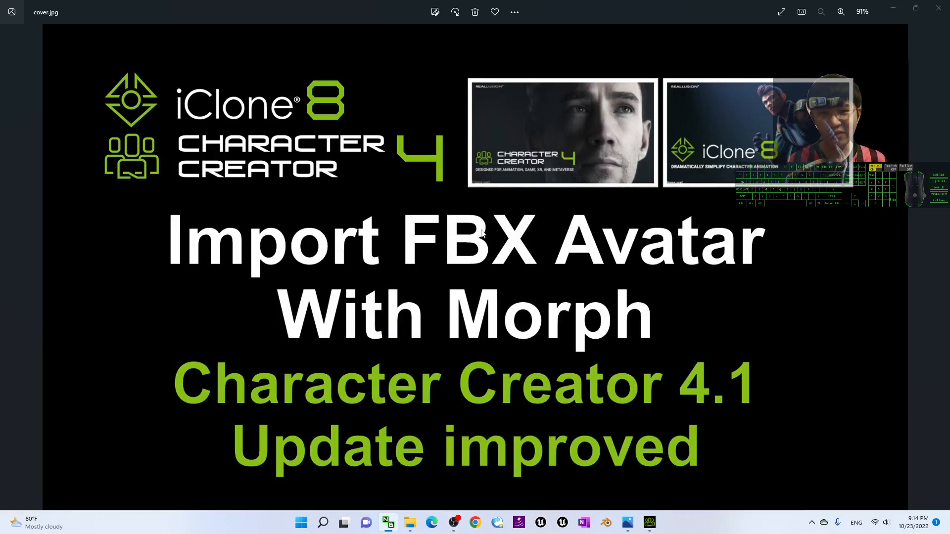
mouse_move(398, 220)
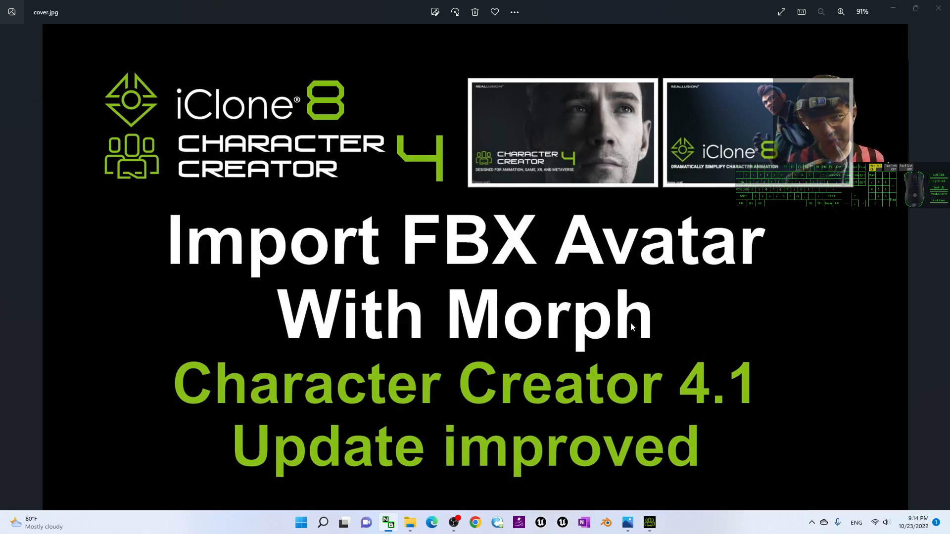
mouse_move(630, 294)
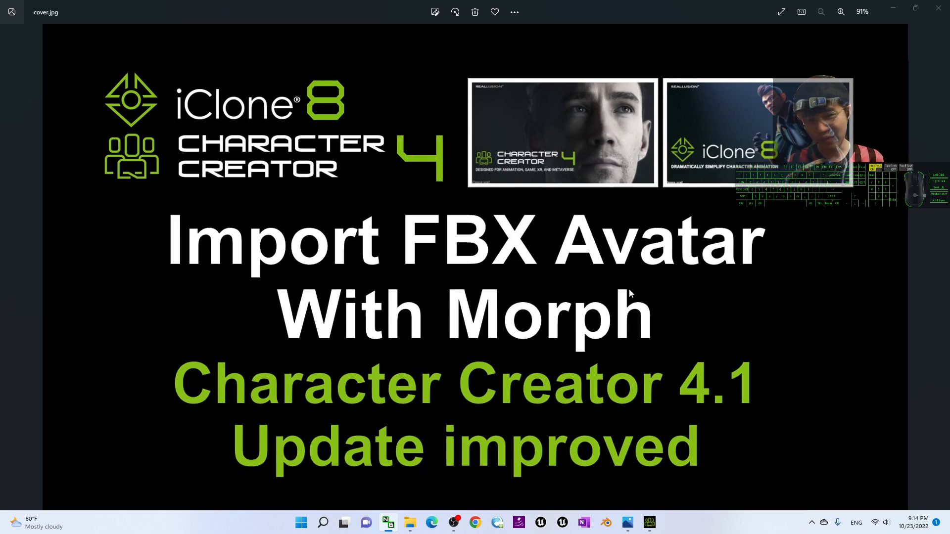
mouse_move(674, 348)
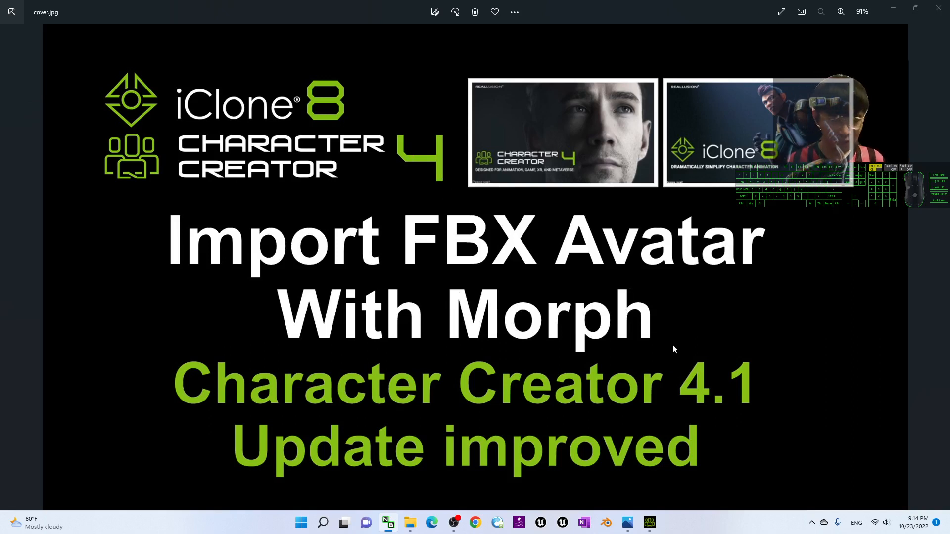
mouse_move(625, 254)
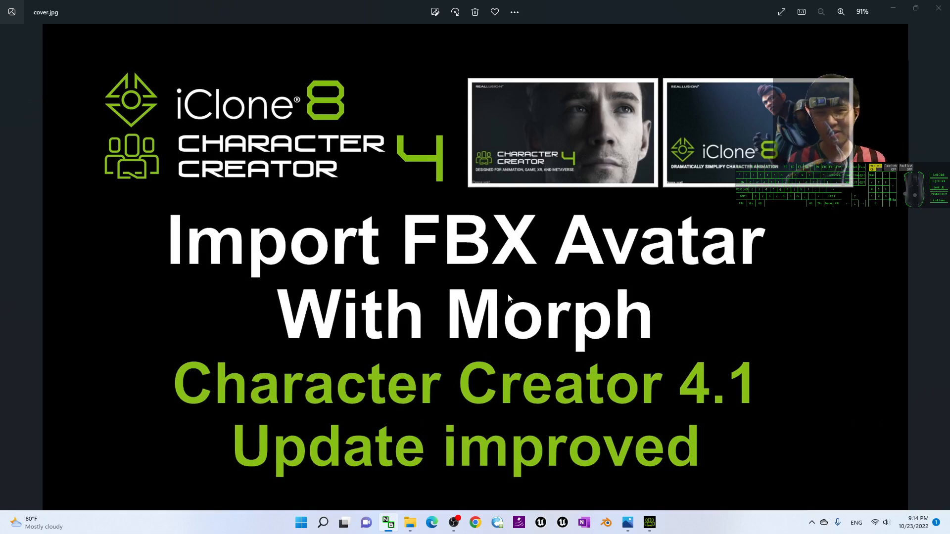
mouse_move(433, 324)
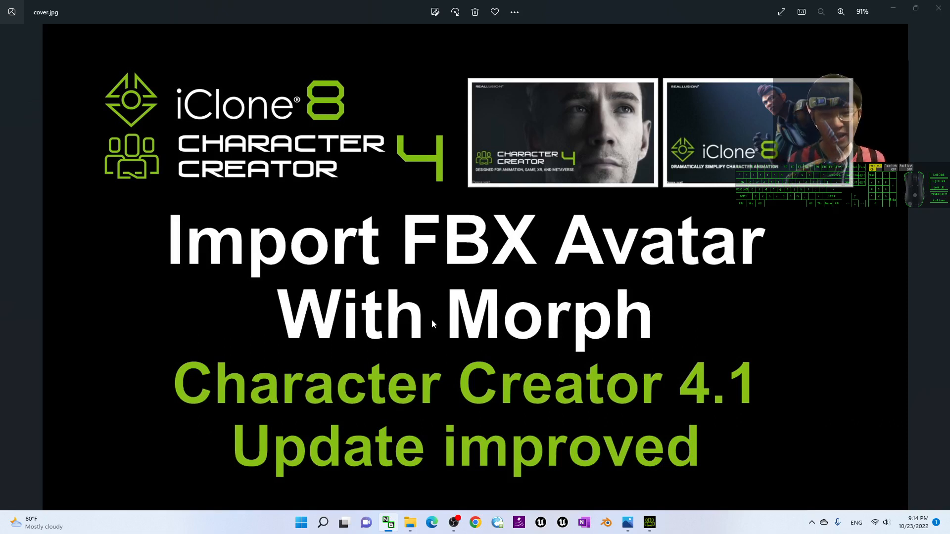
mouse_move(539, 382)
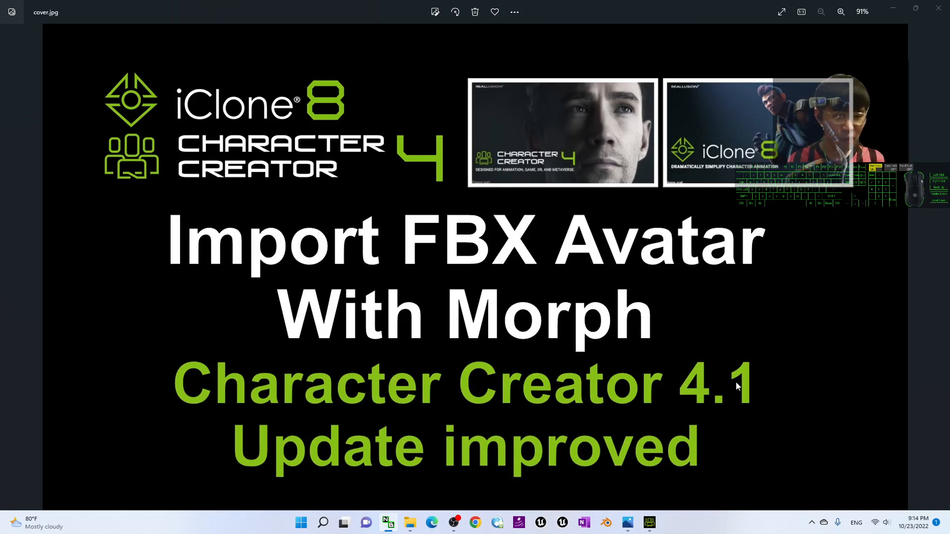
mouse_move(676, 430)
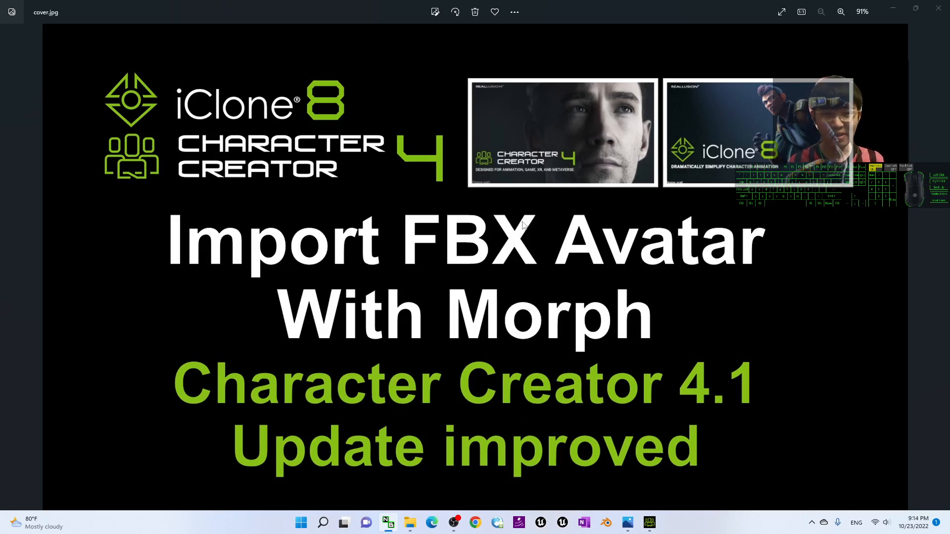
mouse_move(594, 255)
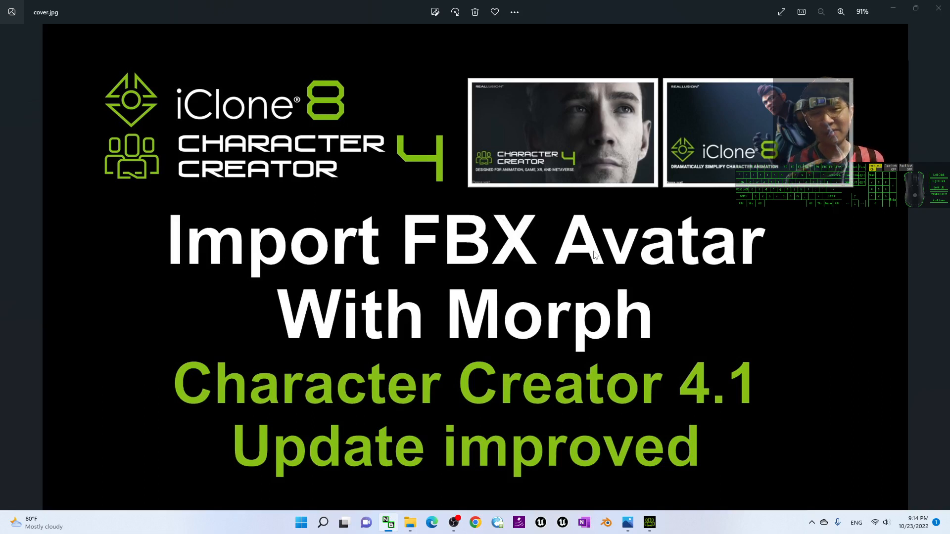
mouse_move(529, 244)
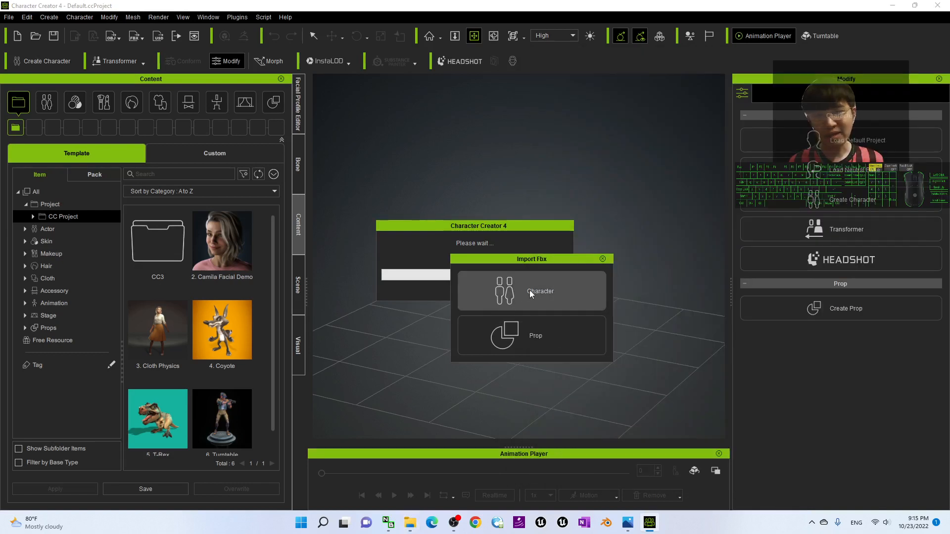
Step: Import the FBX as a Humanoid (Non-Standard) character and apply the type
click(530, 291)
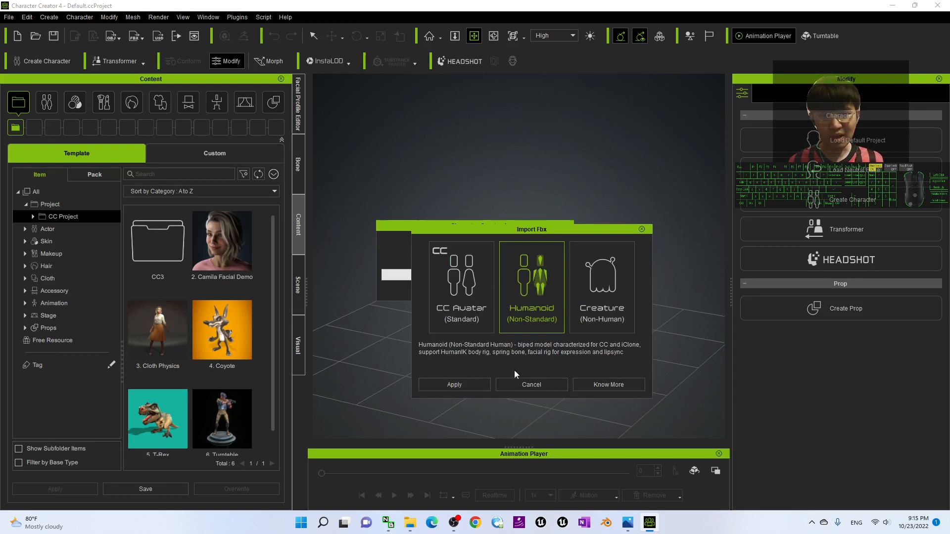
click(454, 383)
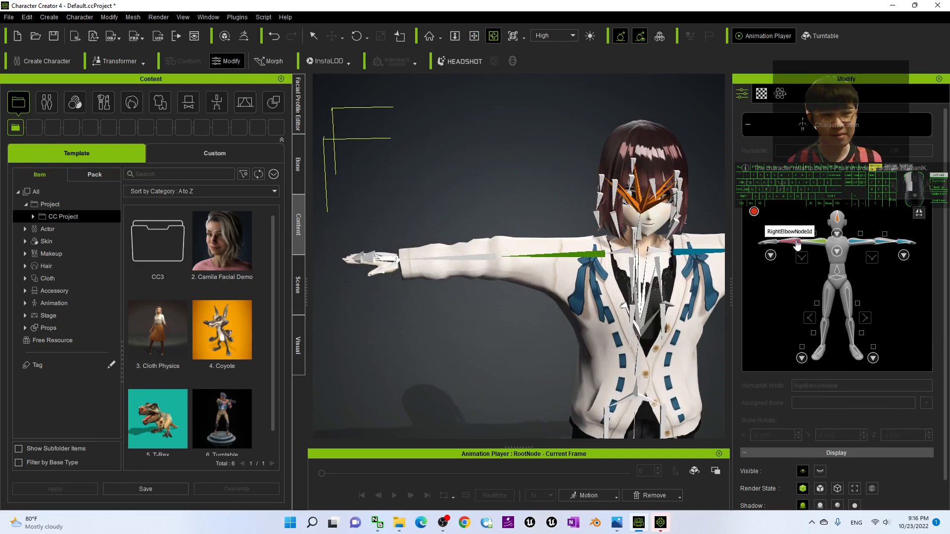
Step: Check the HumanIK bone assignments for right elbow, right wrist, hips and both ankles
click(769, 254)
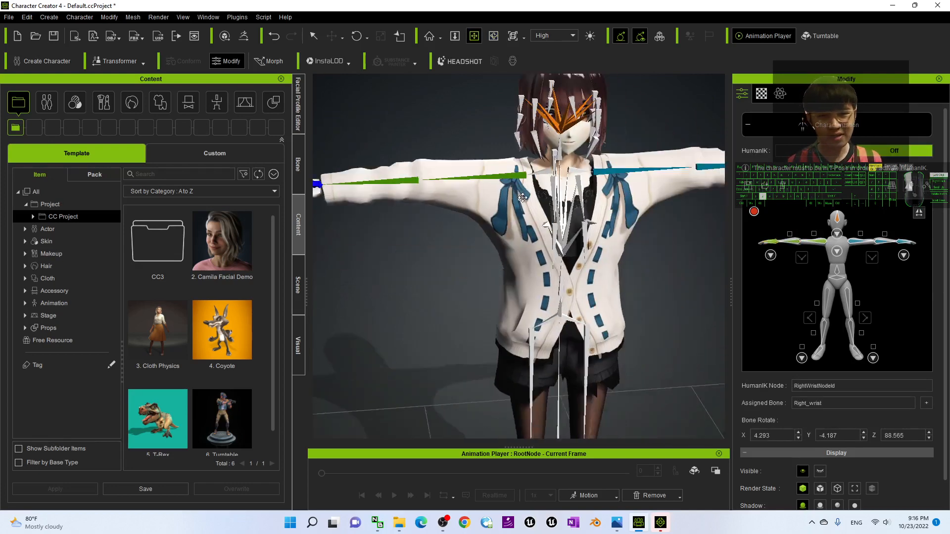
click(835, 280)
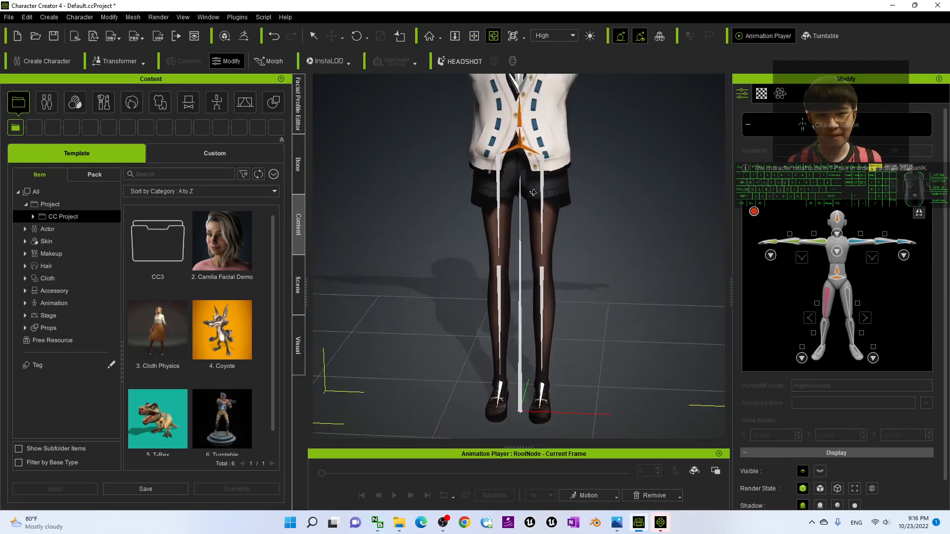
click(839, 297)
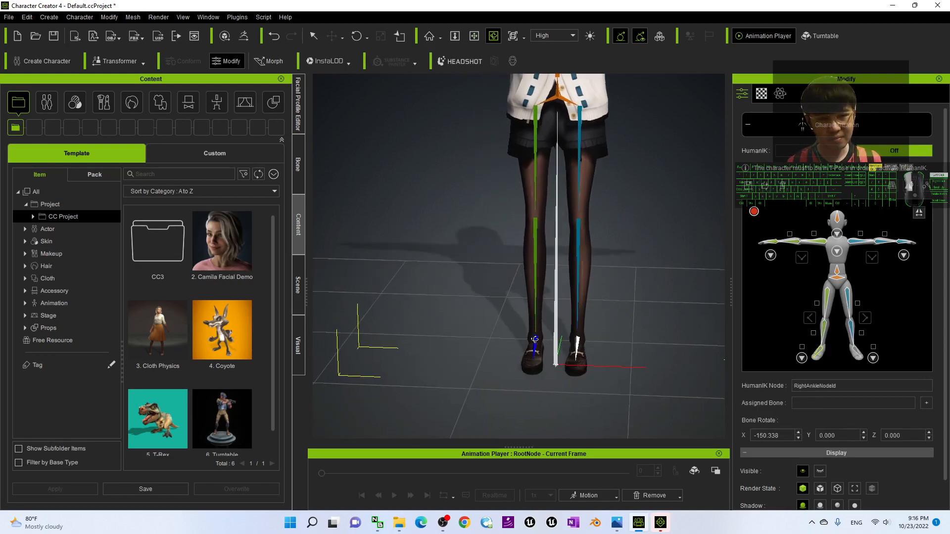
click(576, 339)
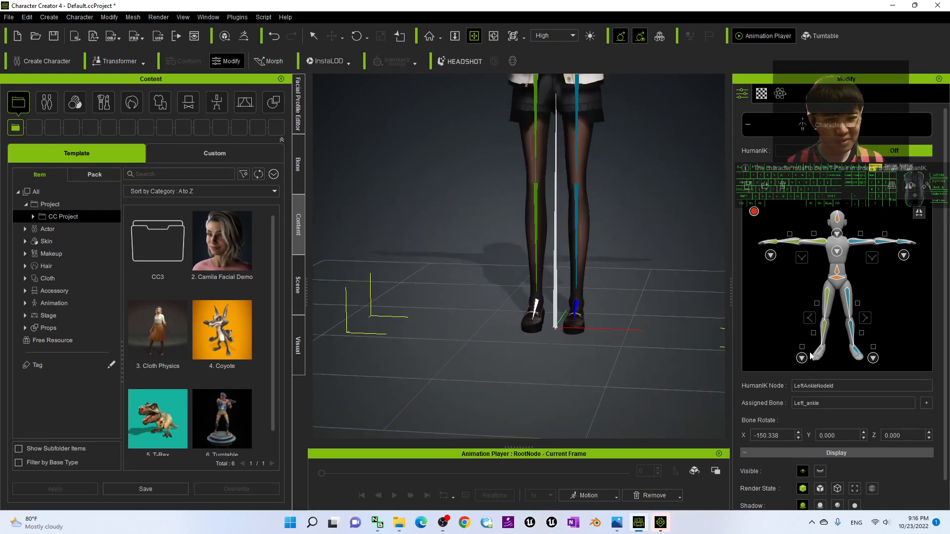
click(576, 314)
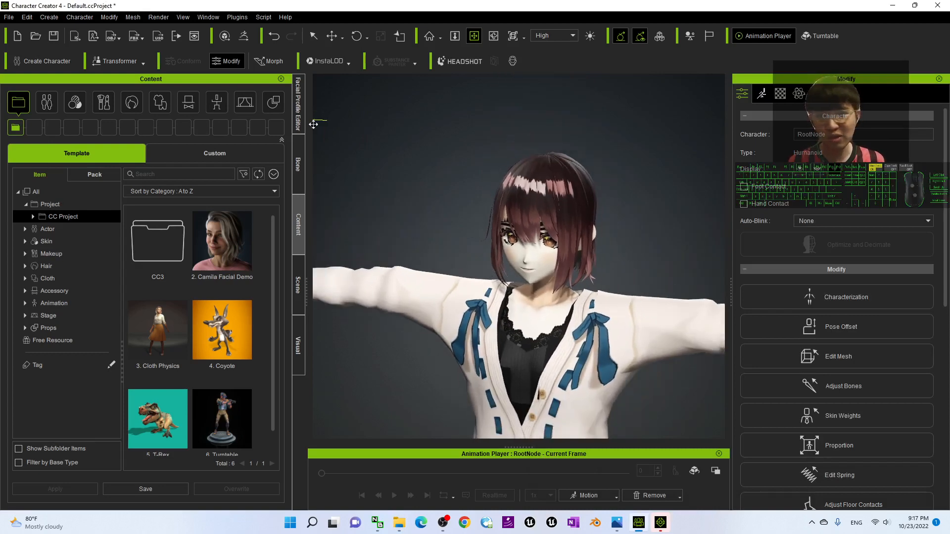
Step: Show the Facial Profile Editor via the Window menu and choose Batch Import from FBX File
click(206, 17)
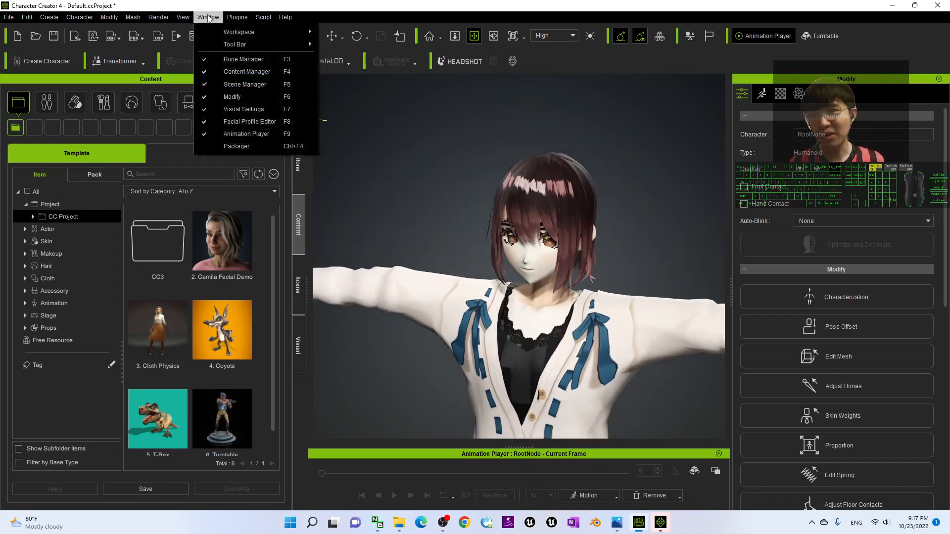
mouse_move(250, 121)
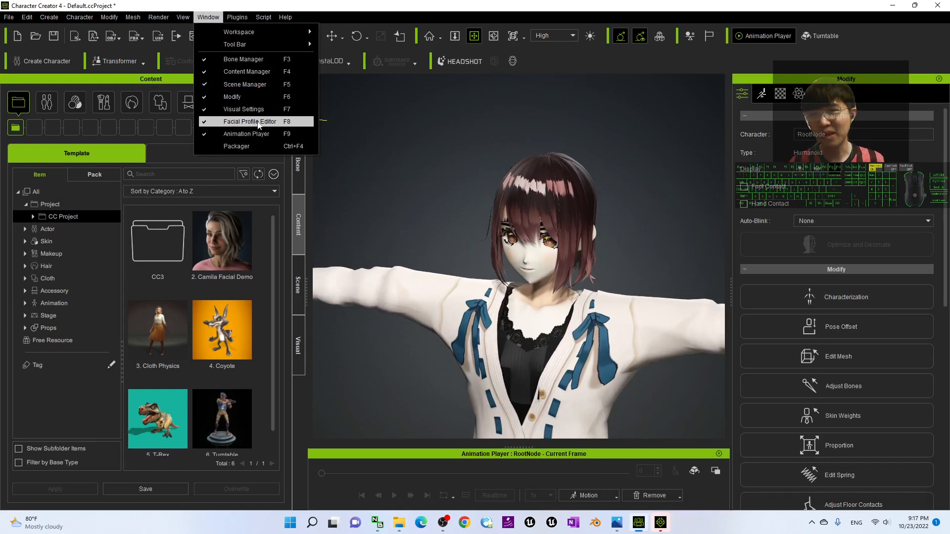
click(247, 121)
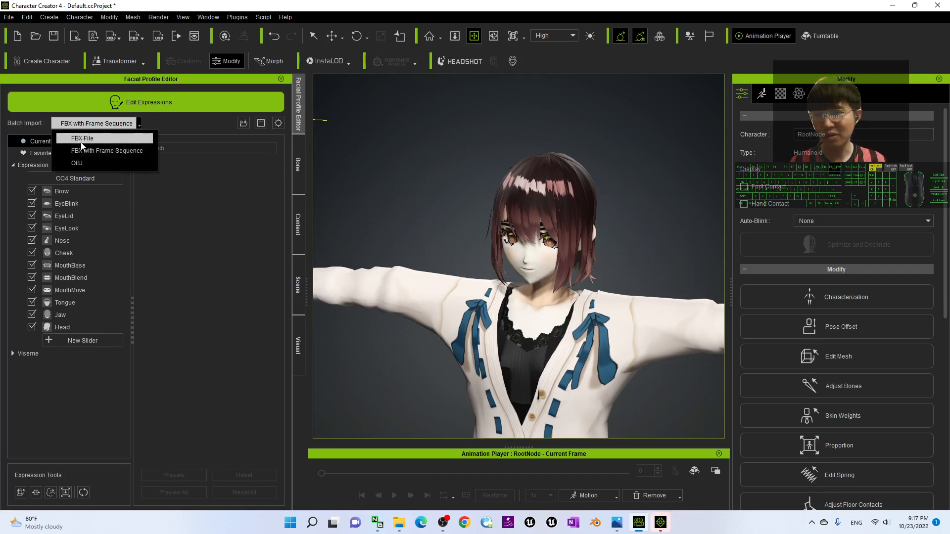
click(82, 139)
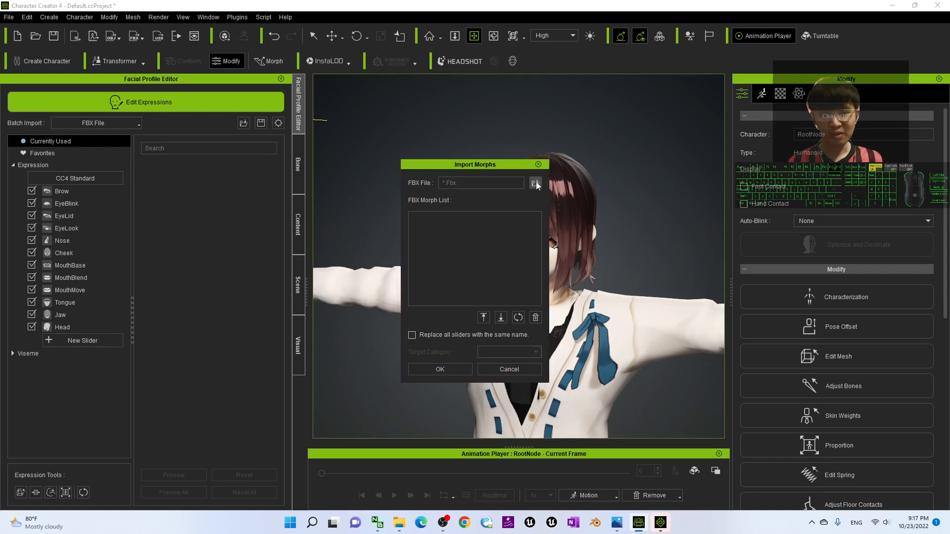
Step: Load girl01.fbx from the avatar folder as the morph source in the Import Morphs dialog
click(535, 182)
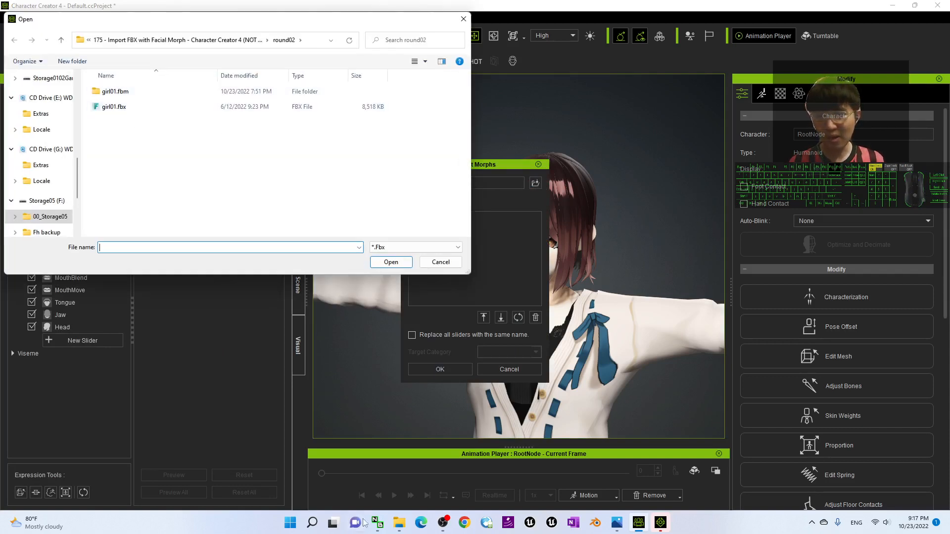
click(398, 522)
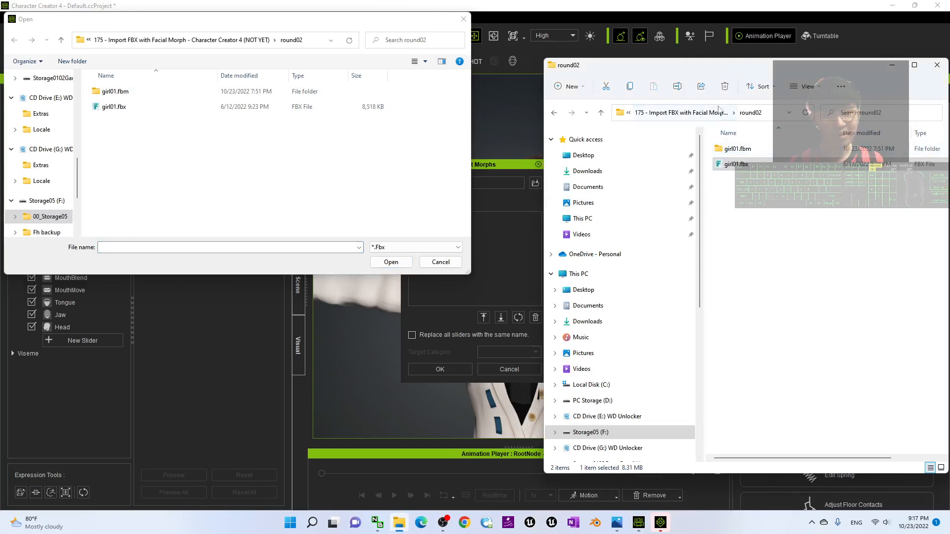
mouse_move(735, 164)
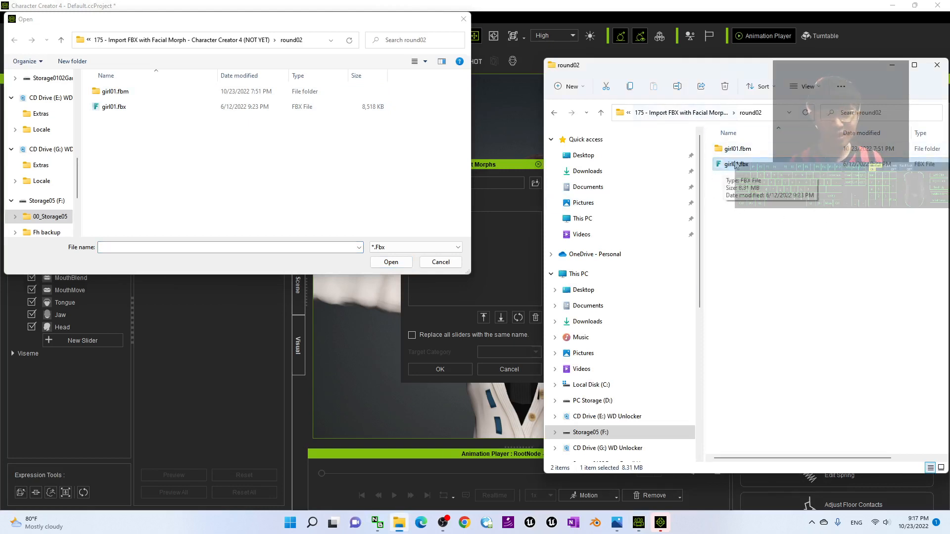
click(696, 112)
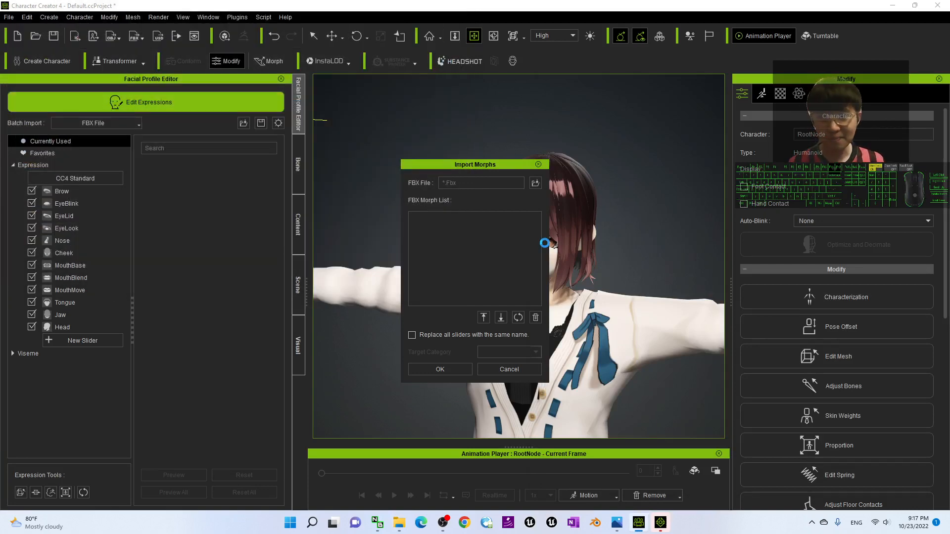
click(534, 182)
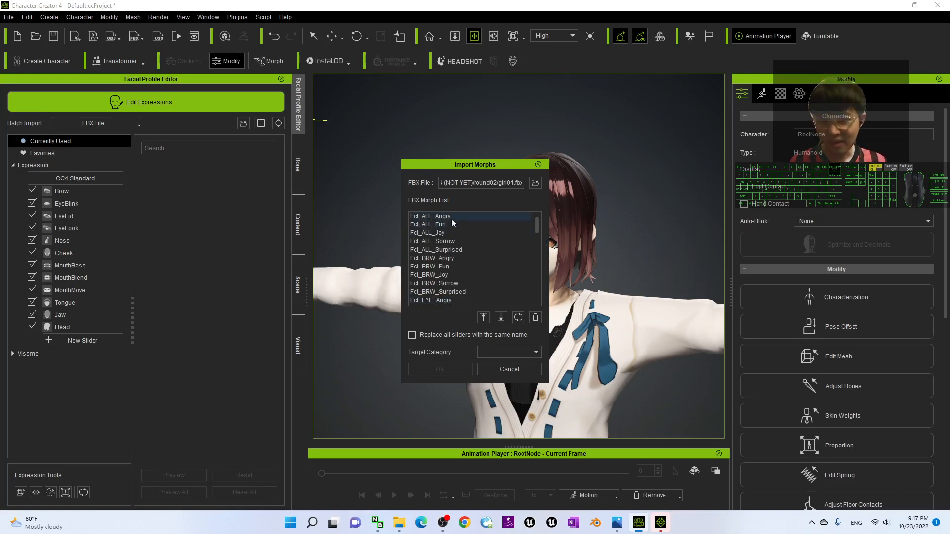
Step: Review the imported morph names, set the target category to 'Facial' and confirm the import
click(428, 233)
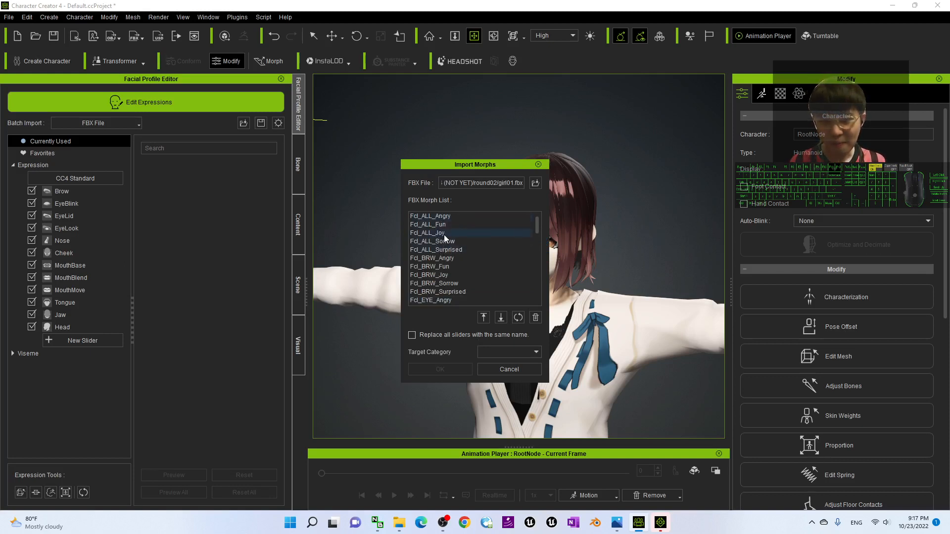
scroll(down, 3)
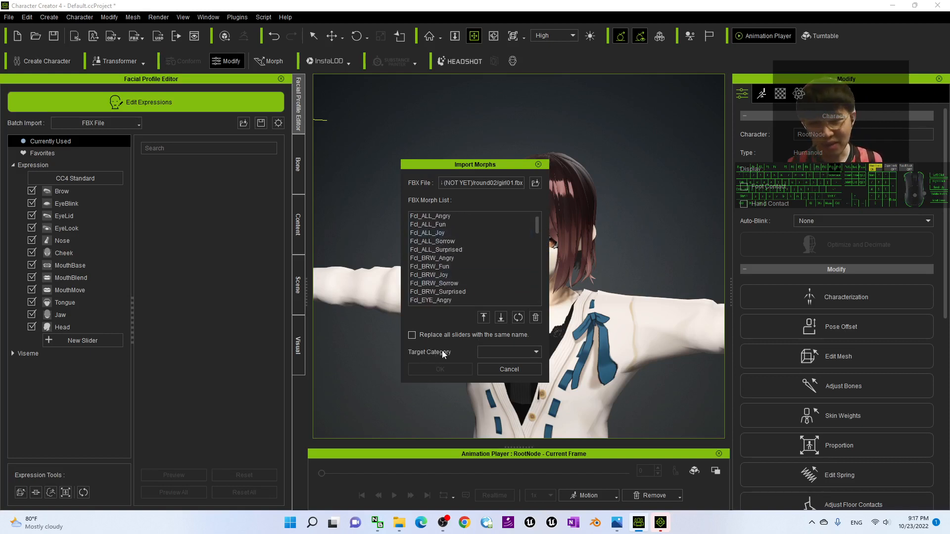
click(500, 352)
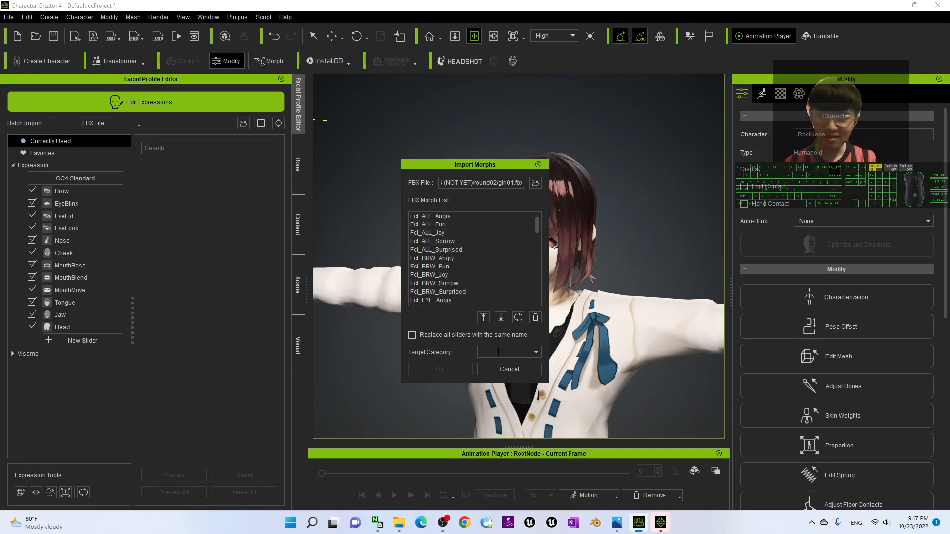
text(FacialExpression)
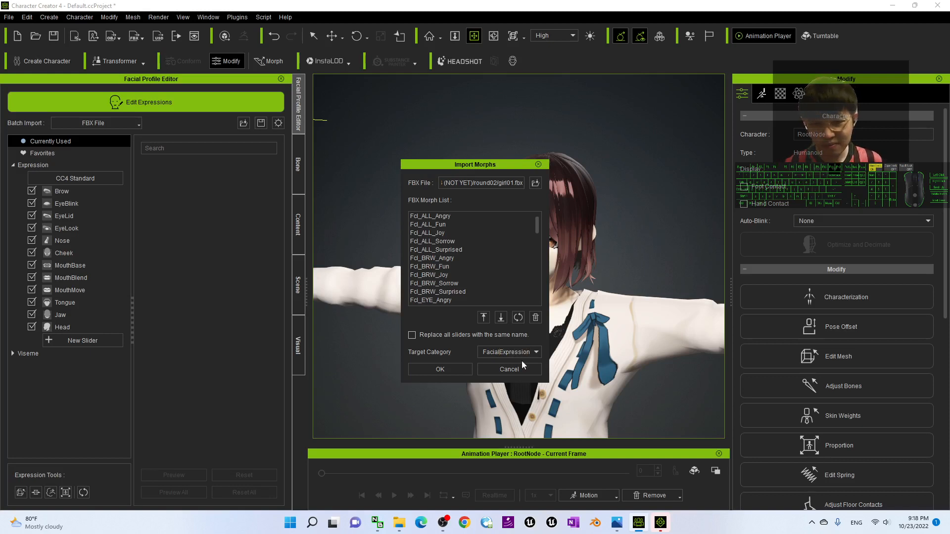
click(439, 369)
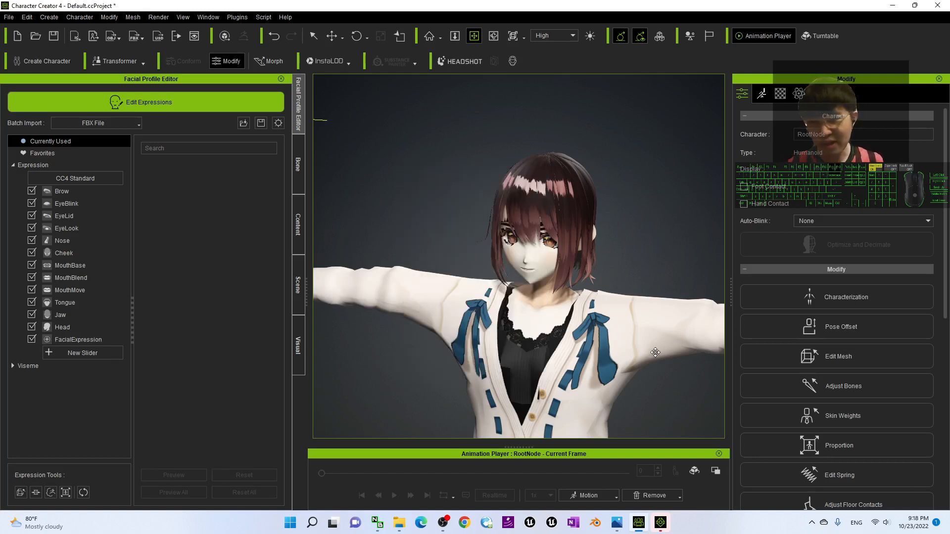
Step: Select the FacialExpression category and test the Fcl_ALL_Angry slider on the avatar
click(77, 339)
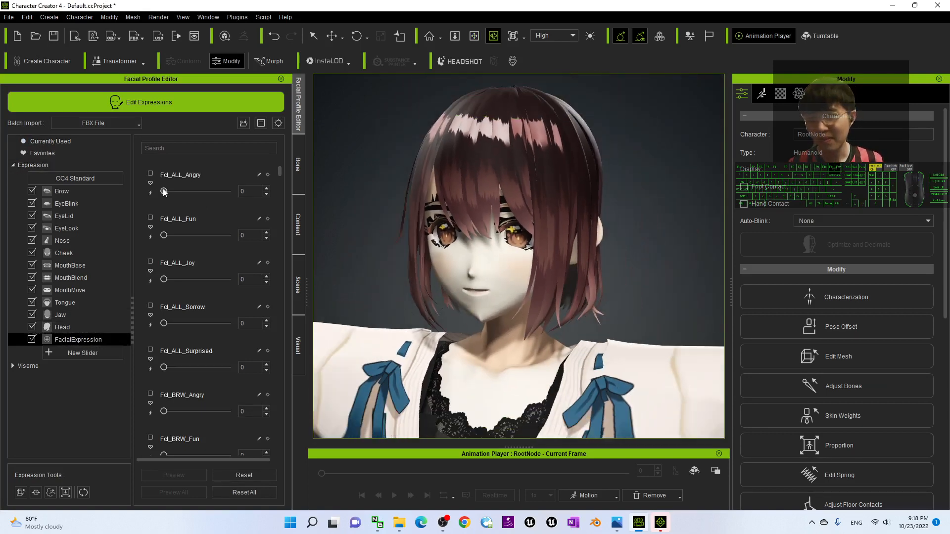
drag(166, 236, 227, 236)
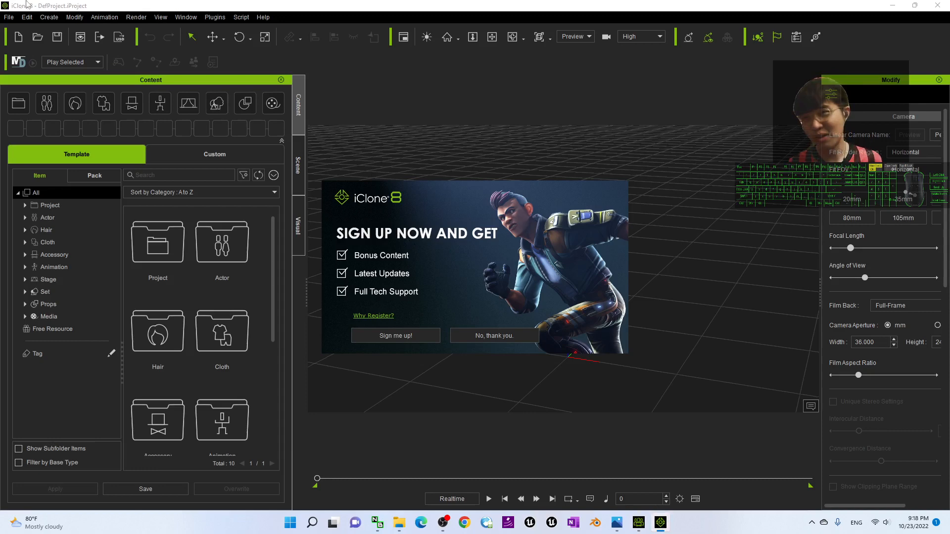
mouse_move(688, 304)
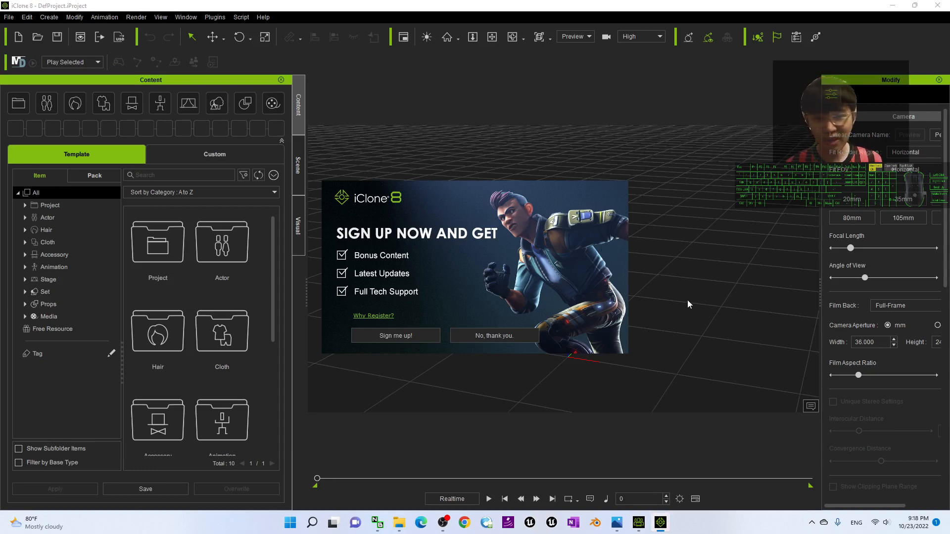
Step: Return to Character Creator 4 and send the avatar to iClone via File > Export
click(492, 335)
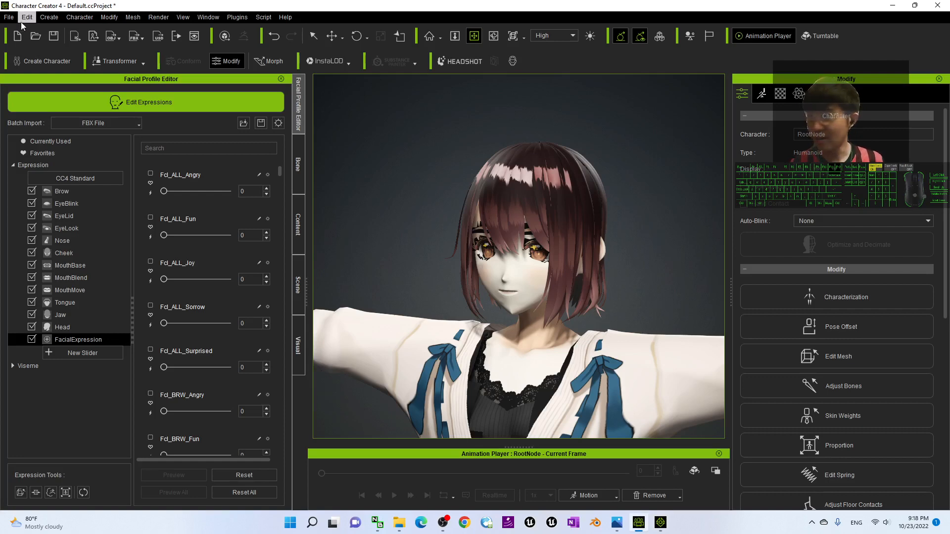
click(9, 17)
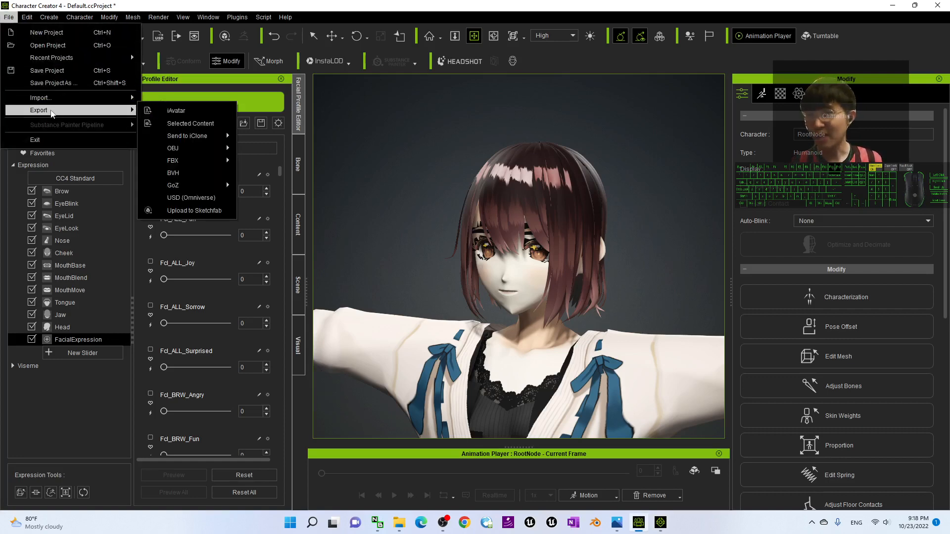
mouse_move(187, 135)
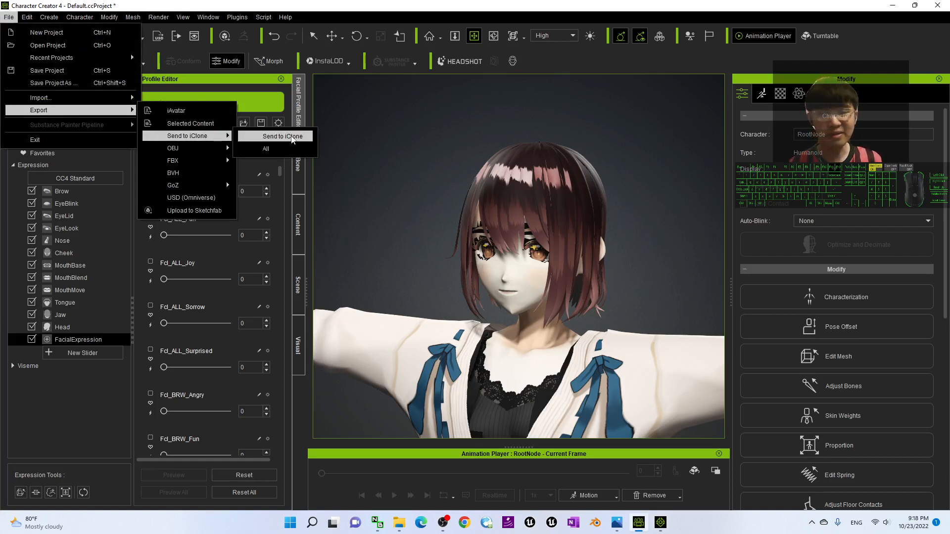
click(277, 136)
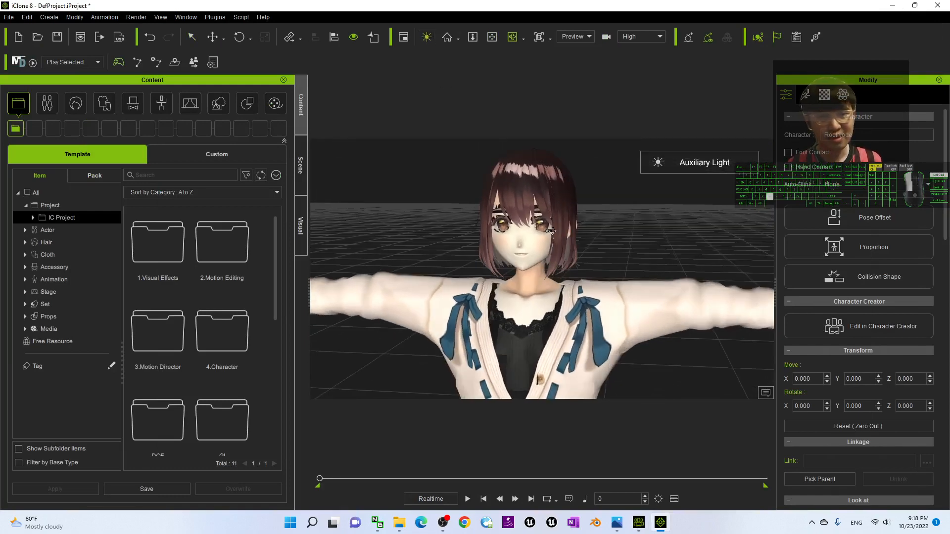
Step: Start Face Key from the Motion tab, accept the expression data warning and show the FacialExpression sliders
click(805, 95)
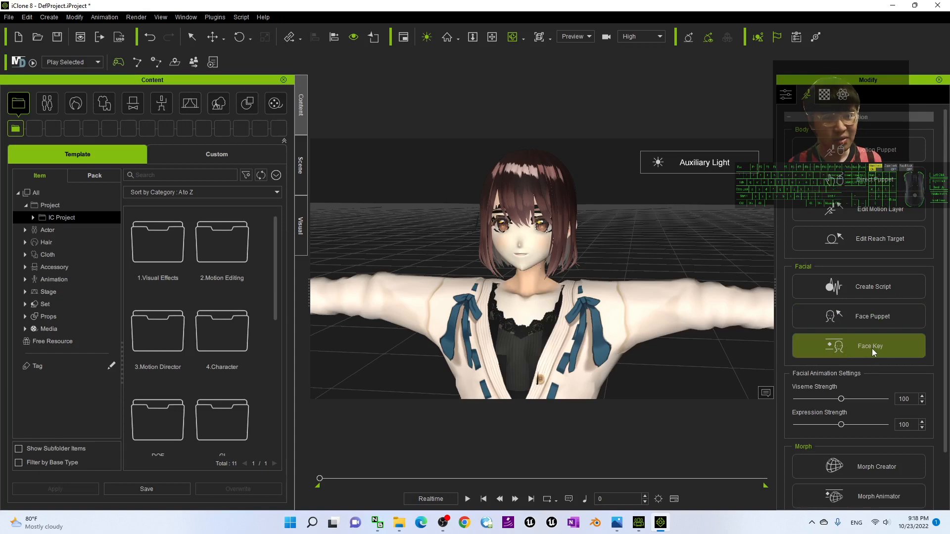
click(870, 346)
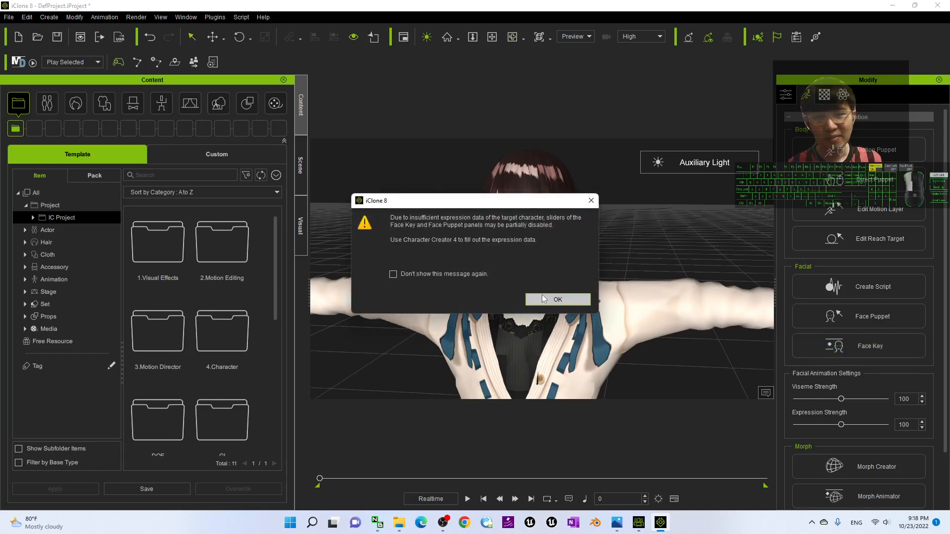
click(557, 298)
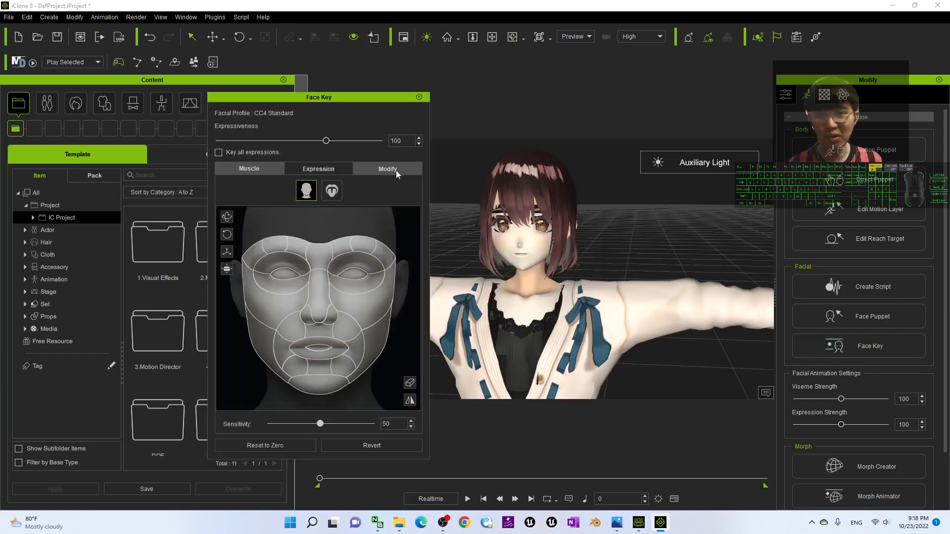
click(387, 168)
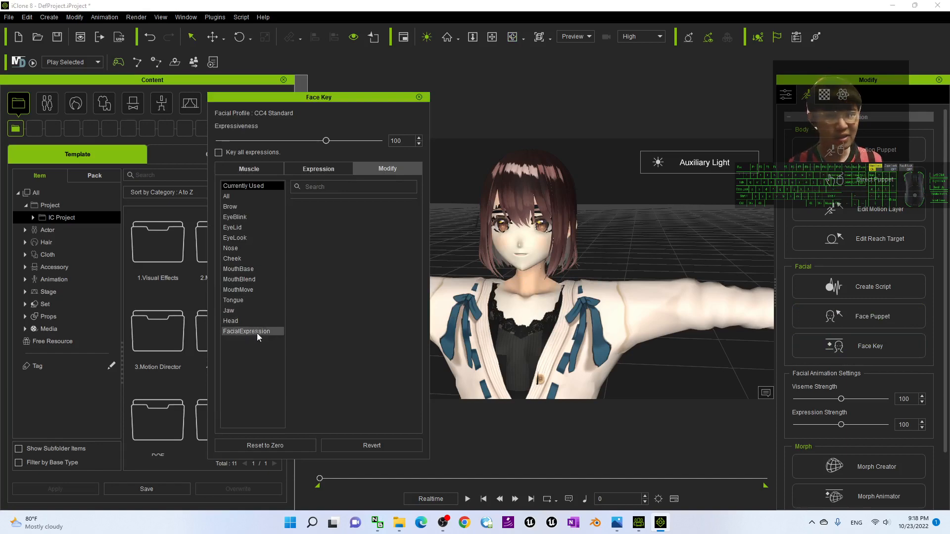
click(246, 331)
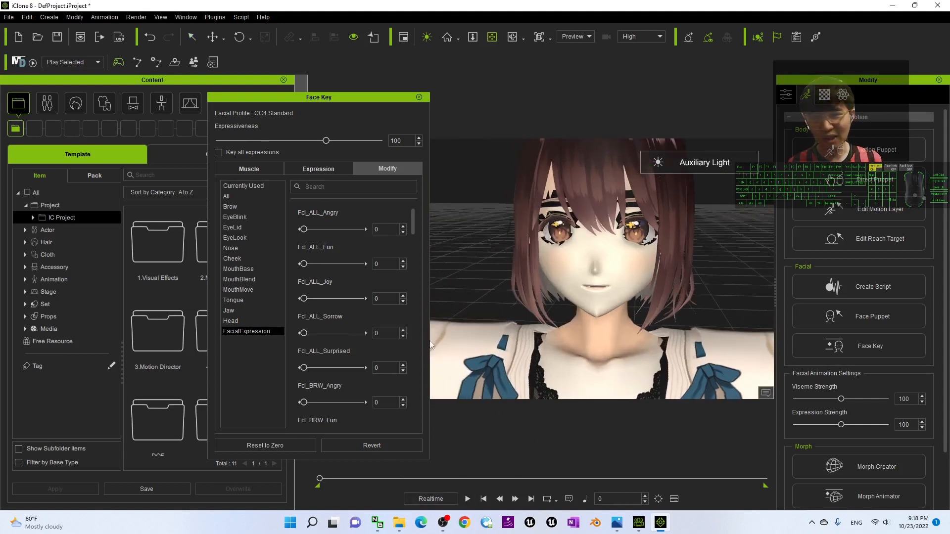
Step: During playback key Fcl_ALL_Angry from full down to zero, then apply the Fun expression
click(466, 498)
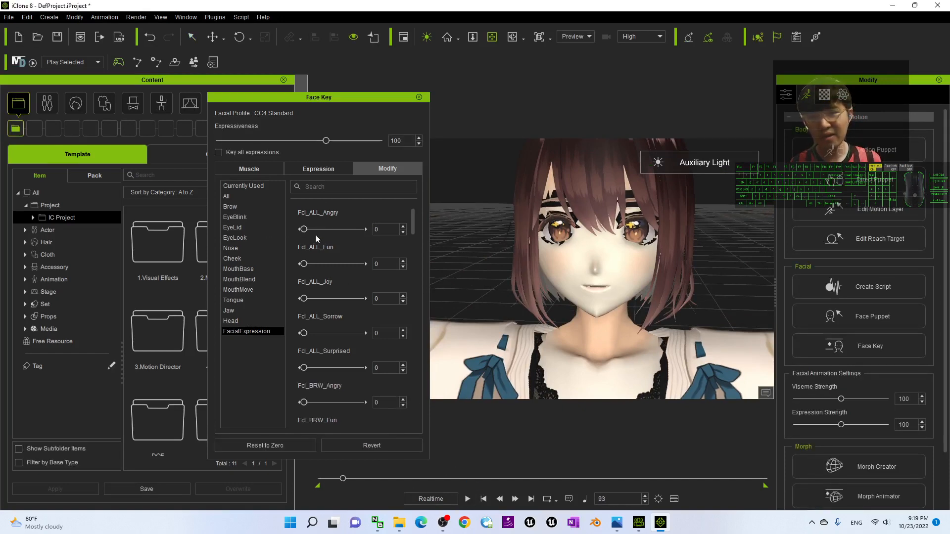
click(468, 499)
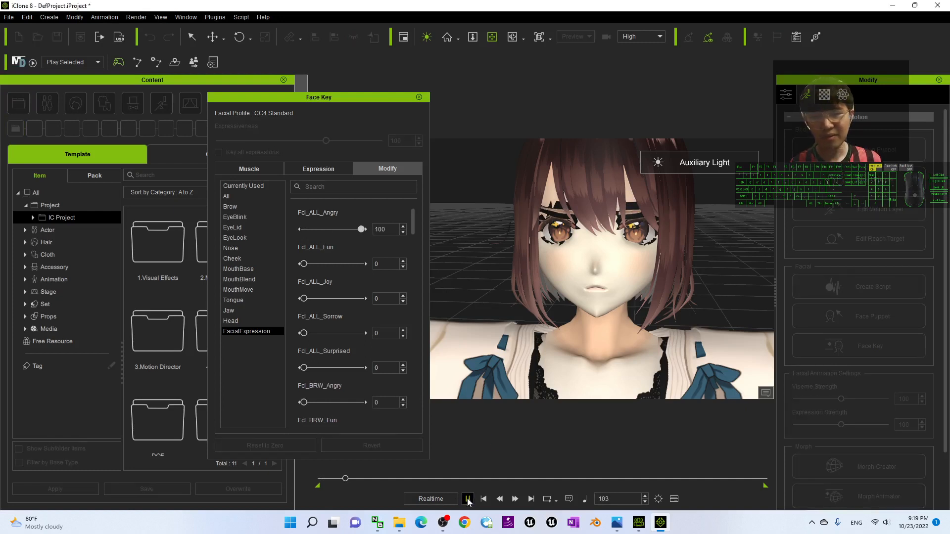
drag(362, 228, 318, 229)
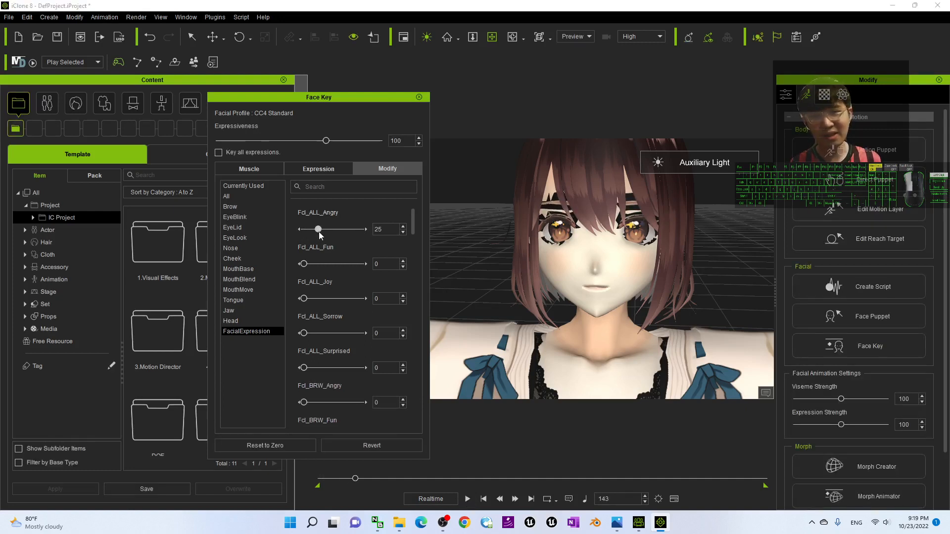
drag(318, 229, 363, 229)
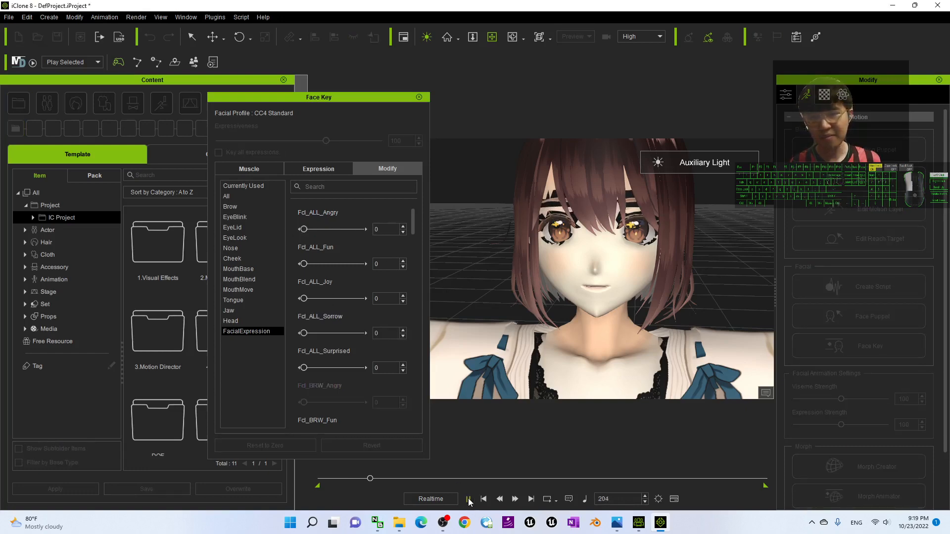
click(467, 499)
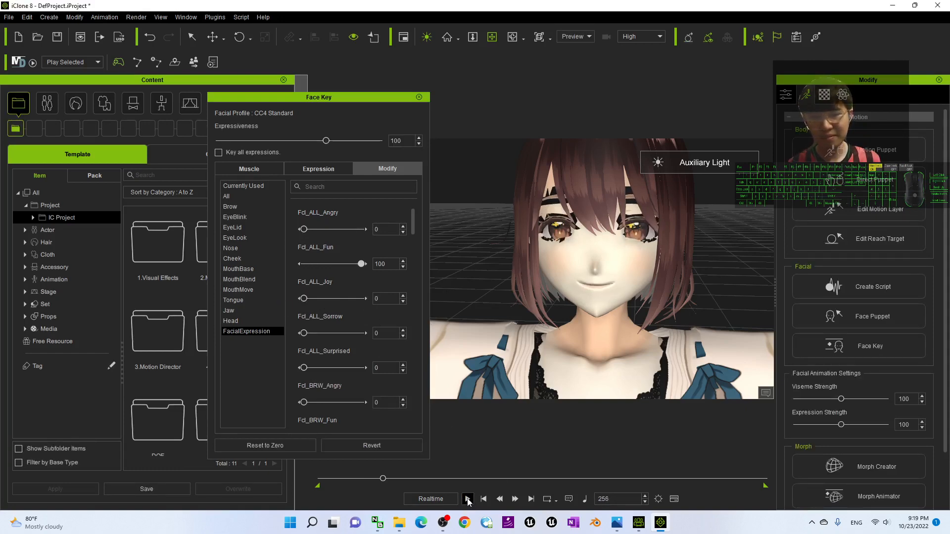
click(466, 498)
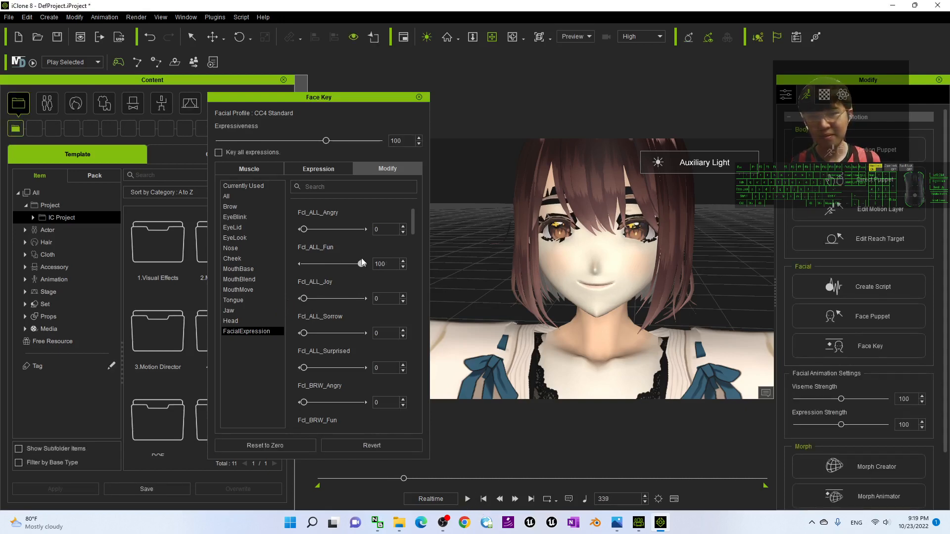
click(466, 499)
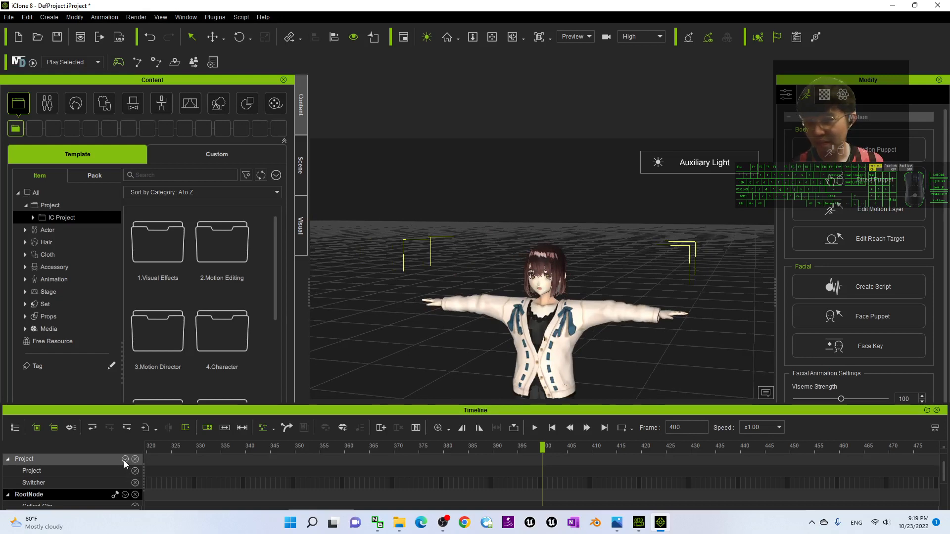
Step: Show the Timeline with the Curve Editor, expand the character's Motion tracks and frame the face
click(126, 462)
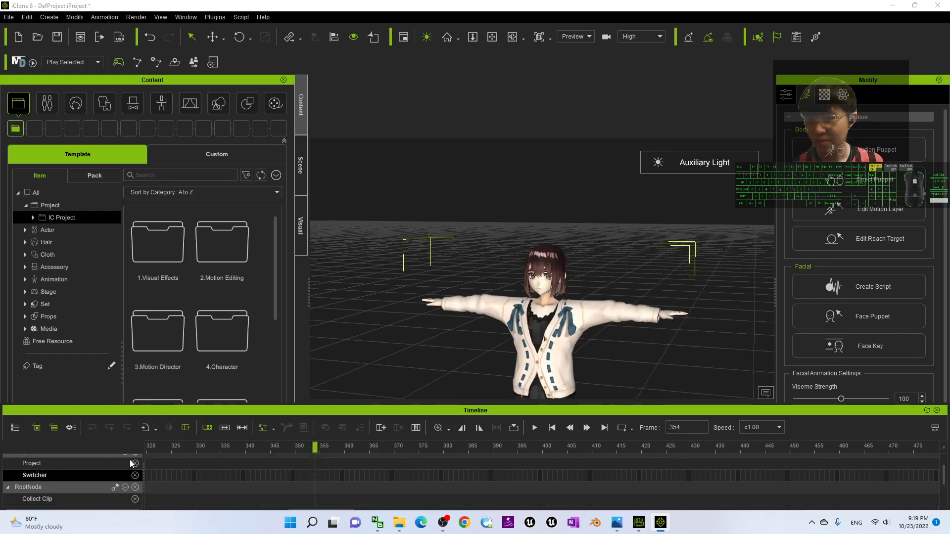
click(126, 458)
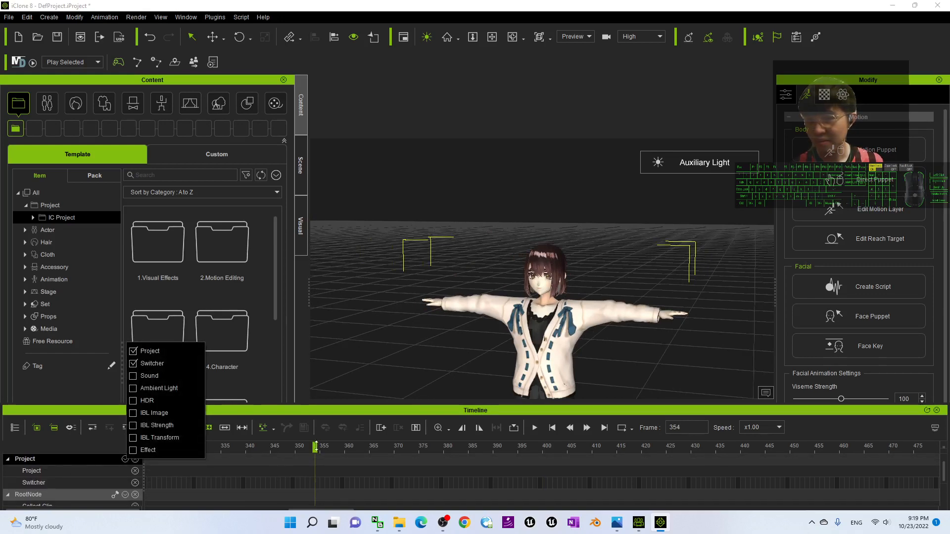
click(215, 17)
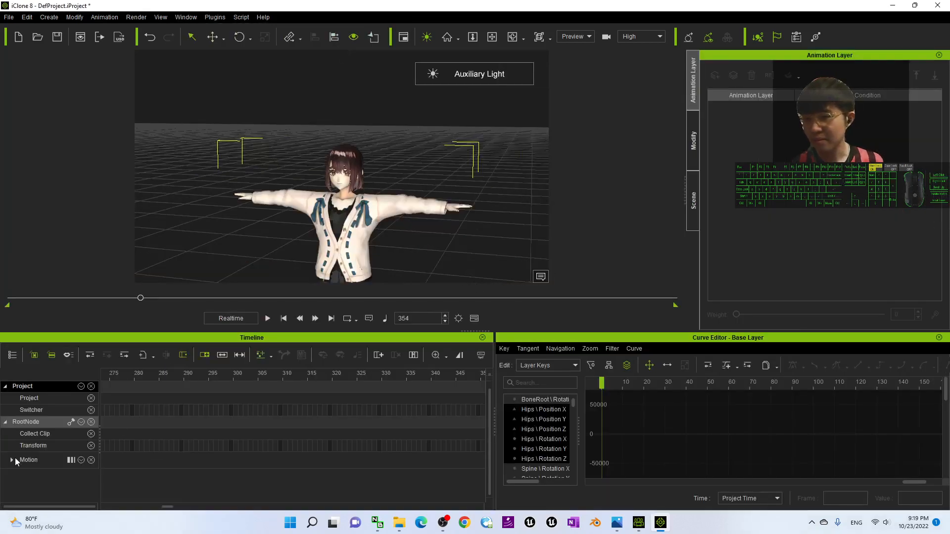
click(11, 460)
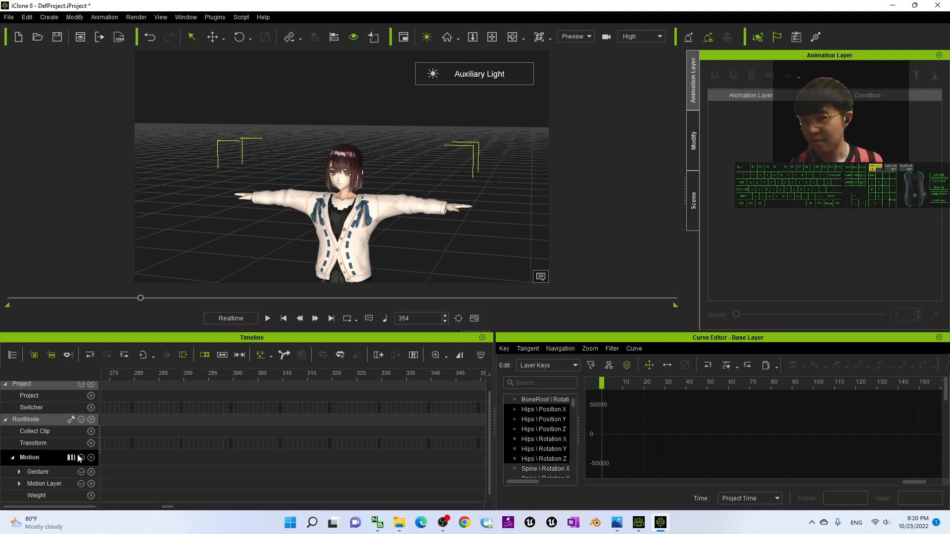
click(80, 457)
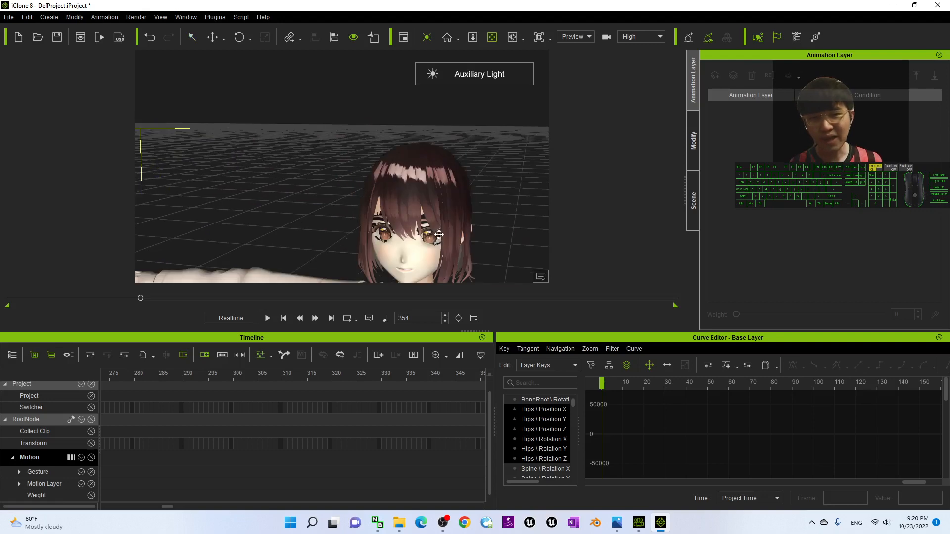
Step: Jump to frame 0 and play back the keyed facial animation from the start
click(267, 318)
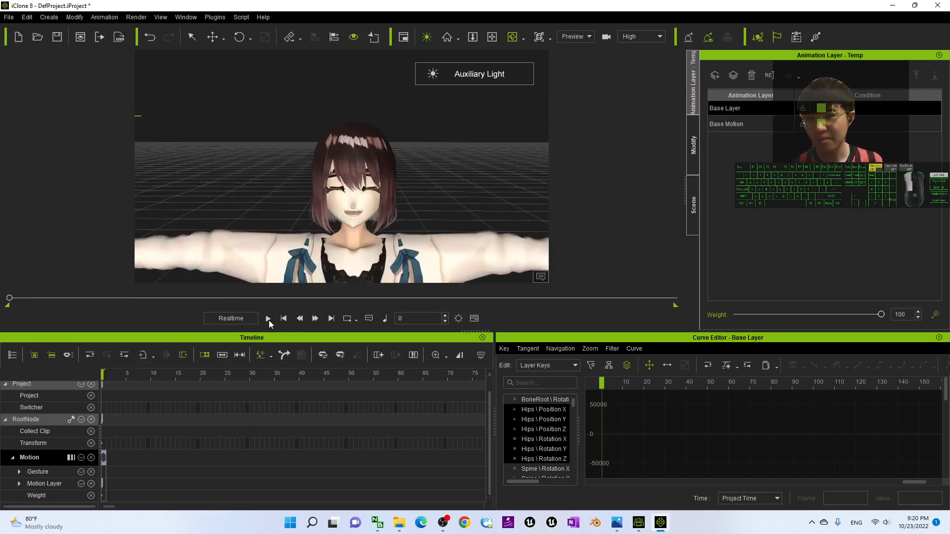
click(268, 318)
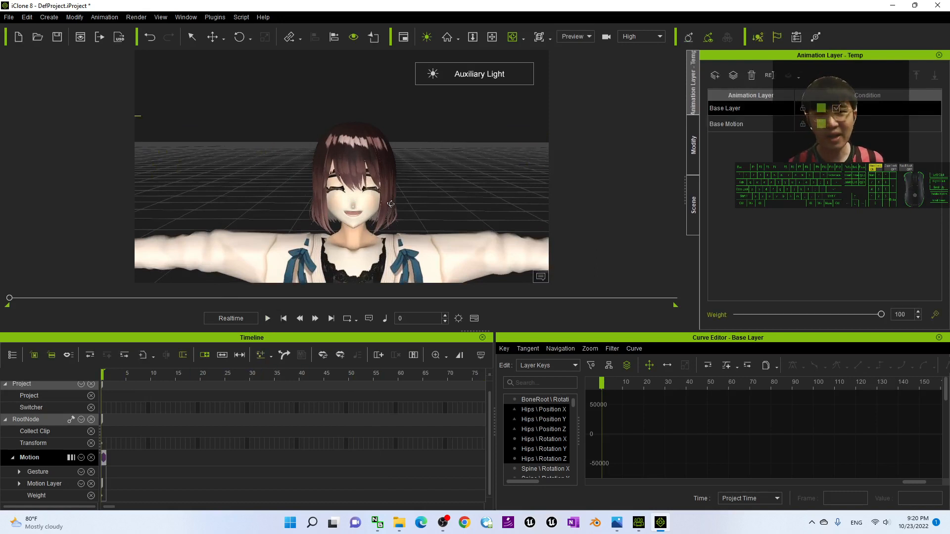
click(185, 17)
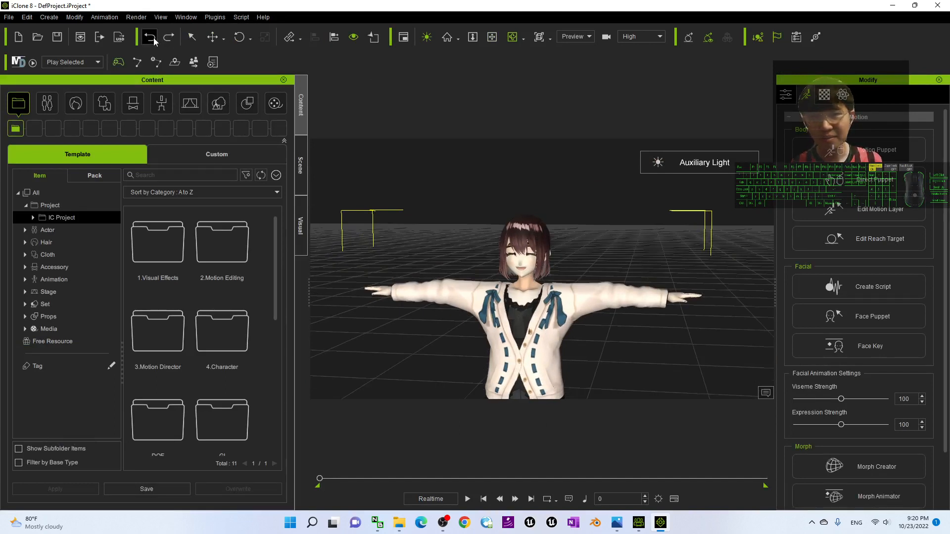
Step: Play and pause the facial animation, then bring Face Key back up for the avatar
click(466, 499)
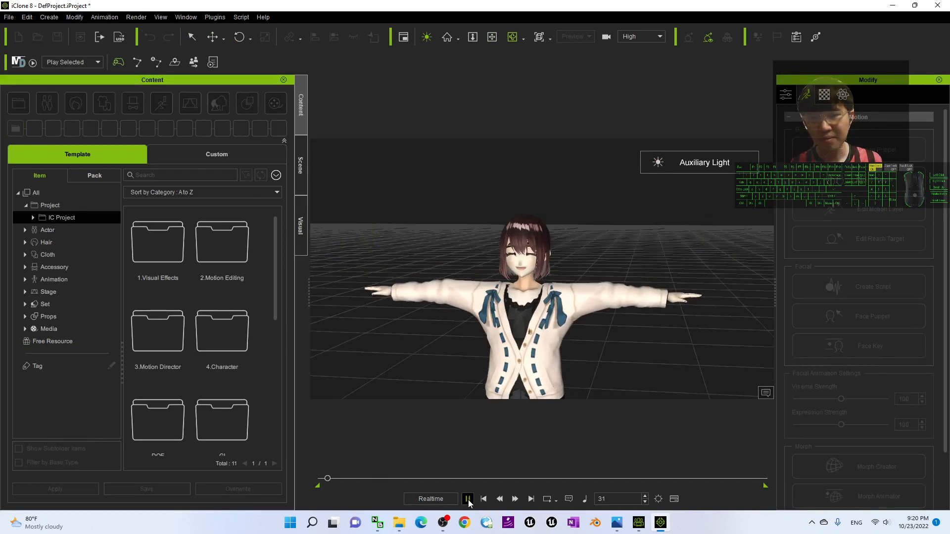
click(484, 498)
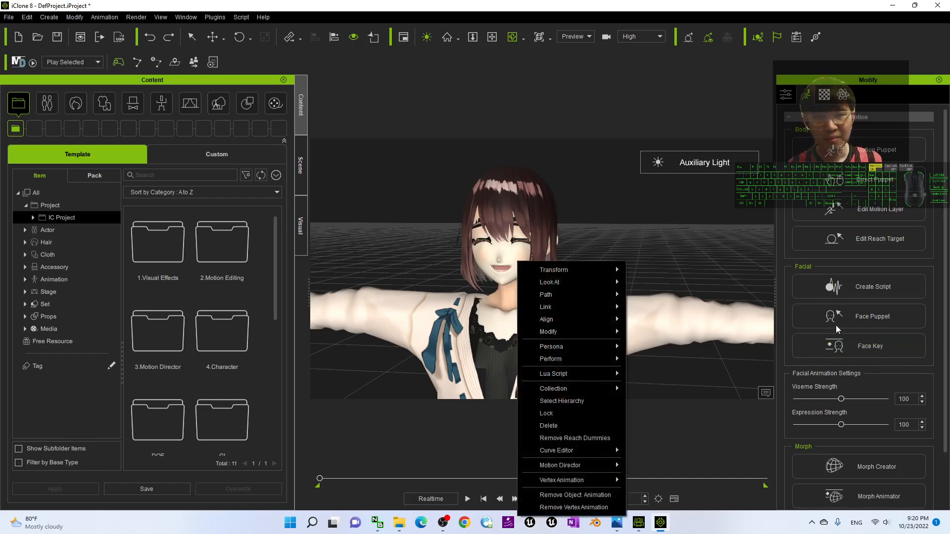
mouse_move(570, 388)
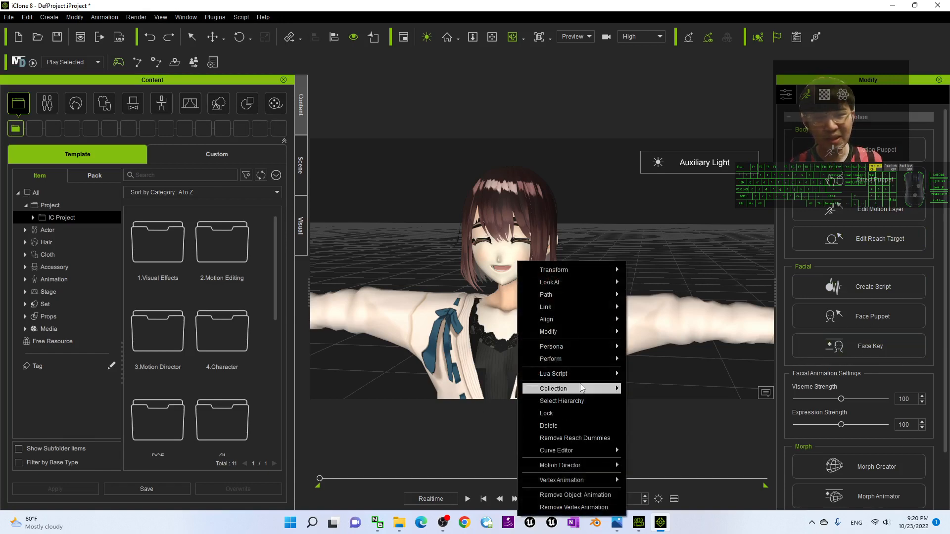
mouse_move(555, 450)
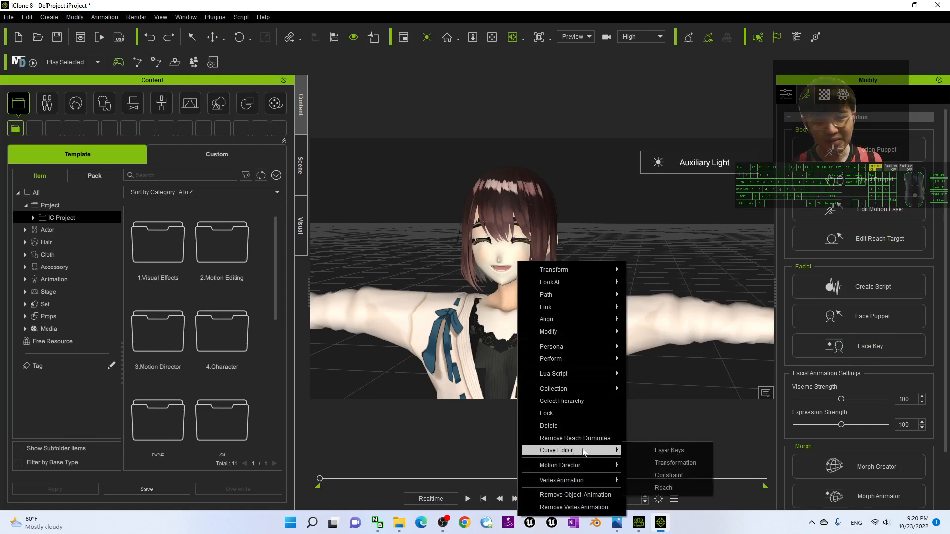
mouse_move(553, 388)
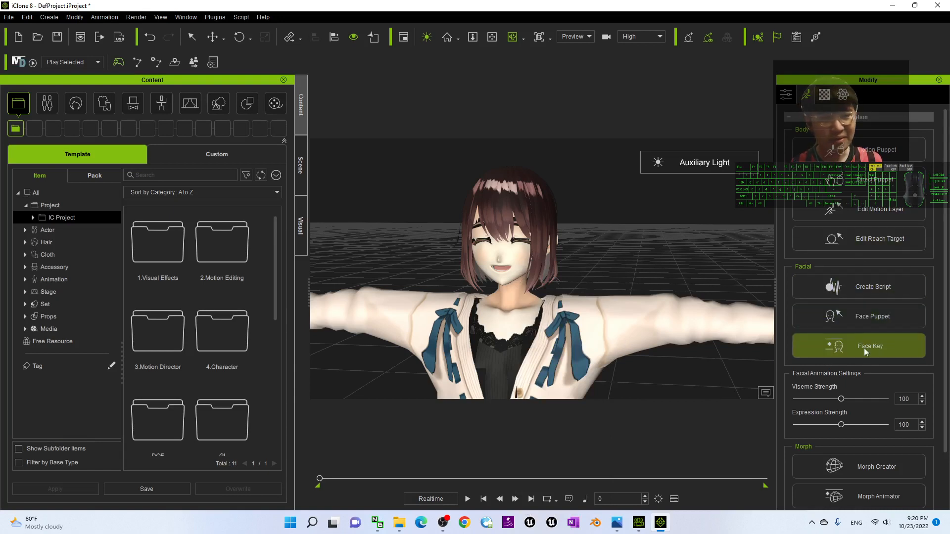
click(869, 346)
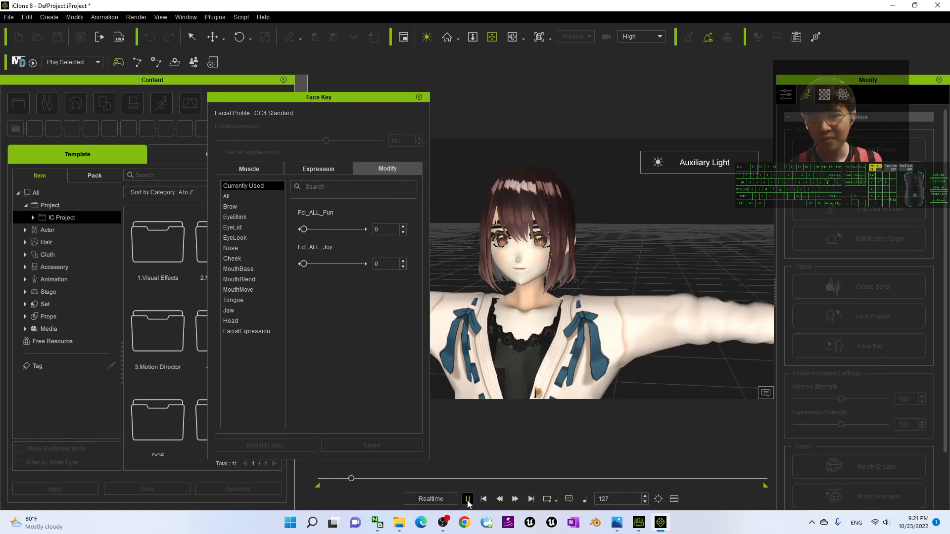
Step: With FacialExpression selected in Face Key, replay the keyed expressions from the first frame and close the editor
click(467, 499)
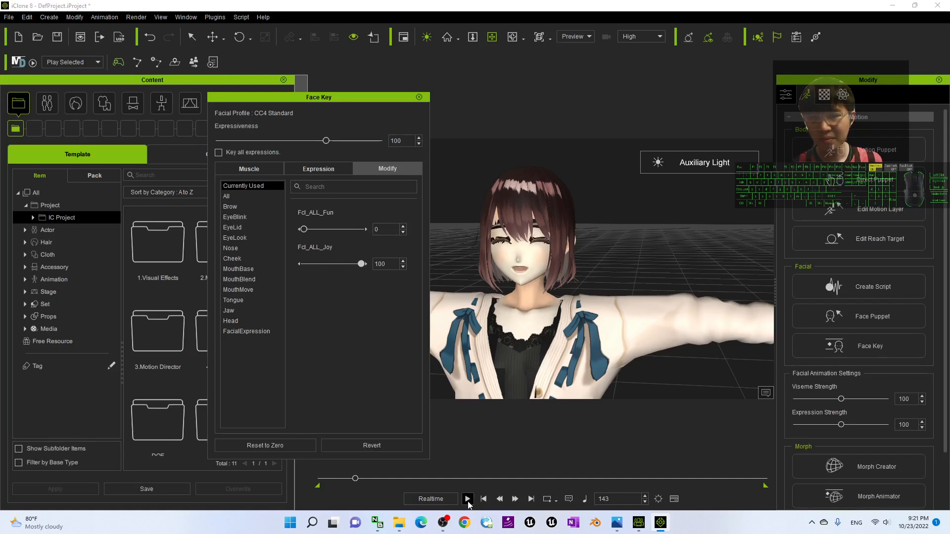
click(466, 499)
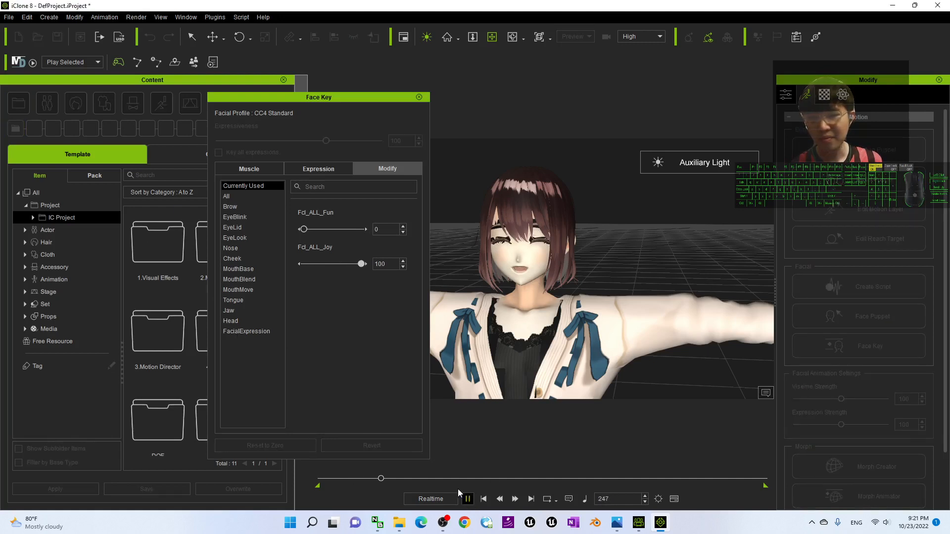
click(246, 332)
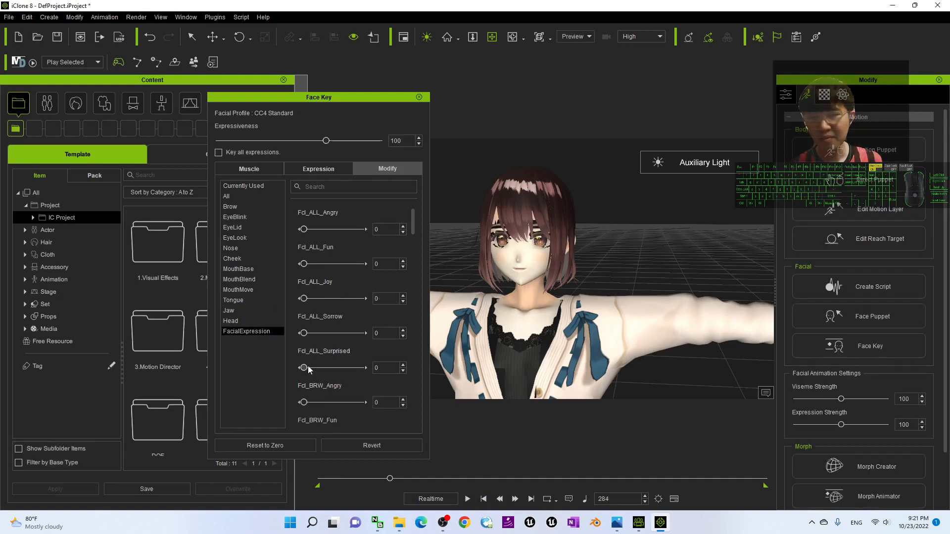
click(466, 499)
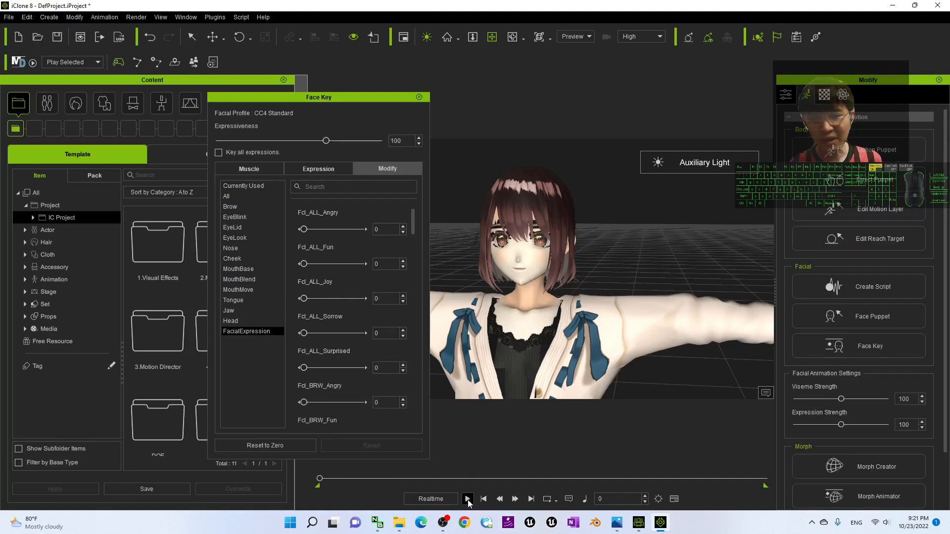
click(467, 499)
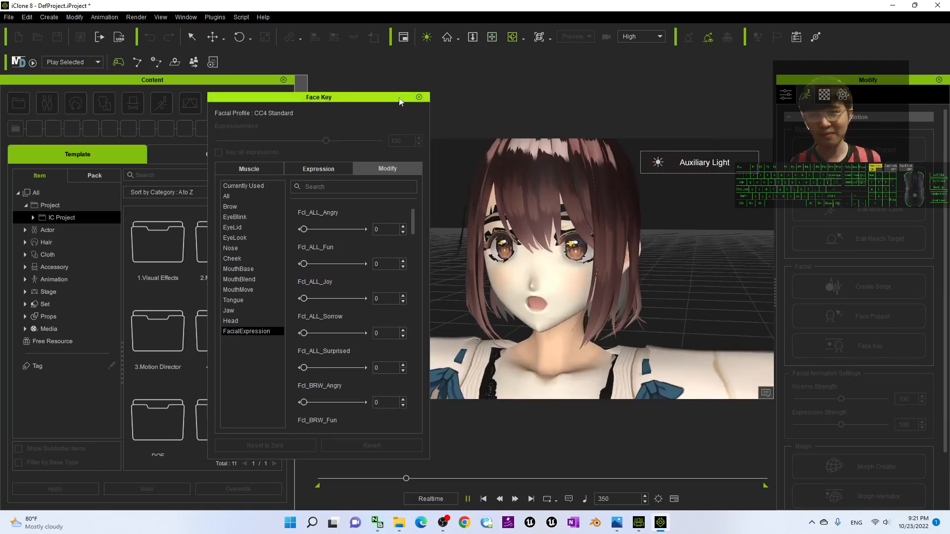
click(418, 97)
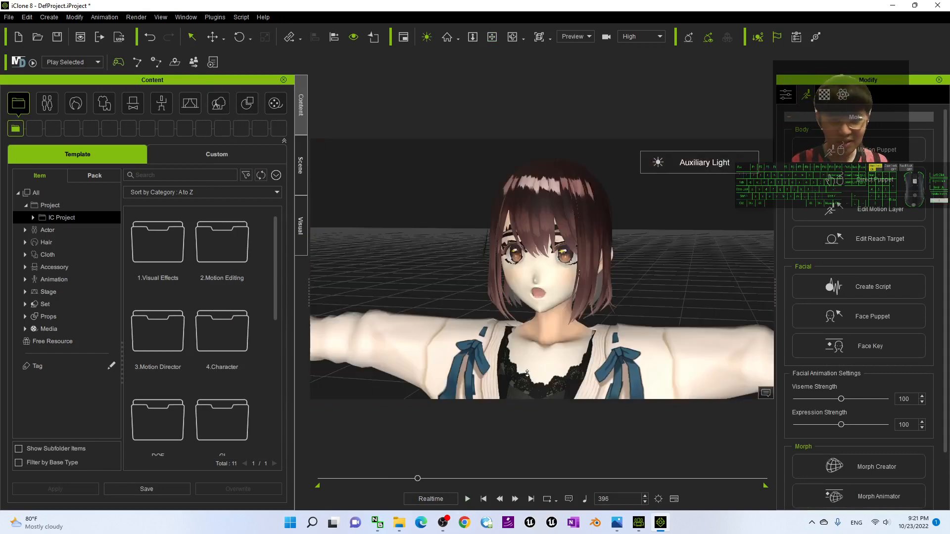
Step: Play the laughing-face animation once and return the playhead to frame 0
click(466, 498)
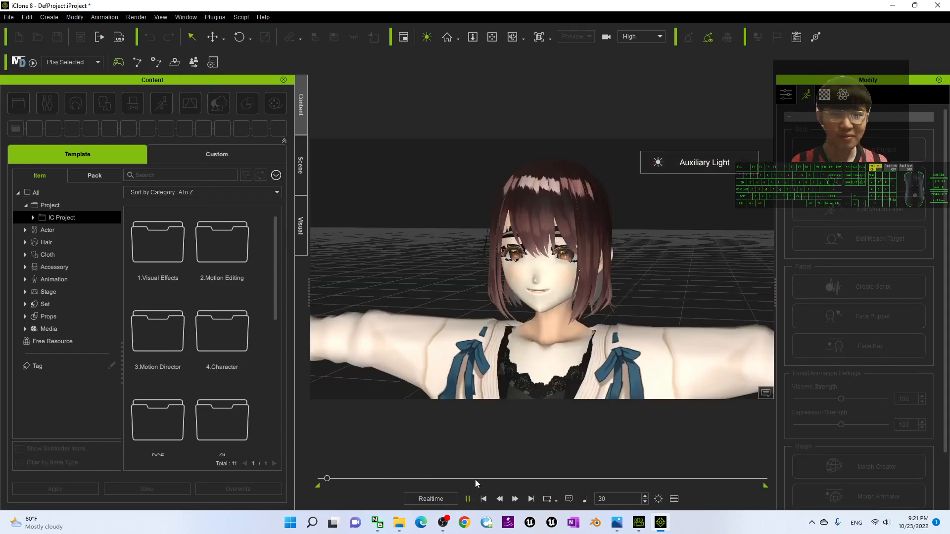
click(484, 498)
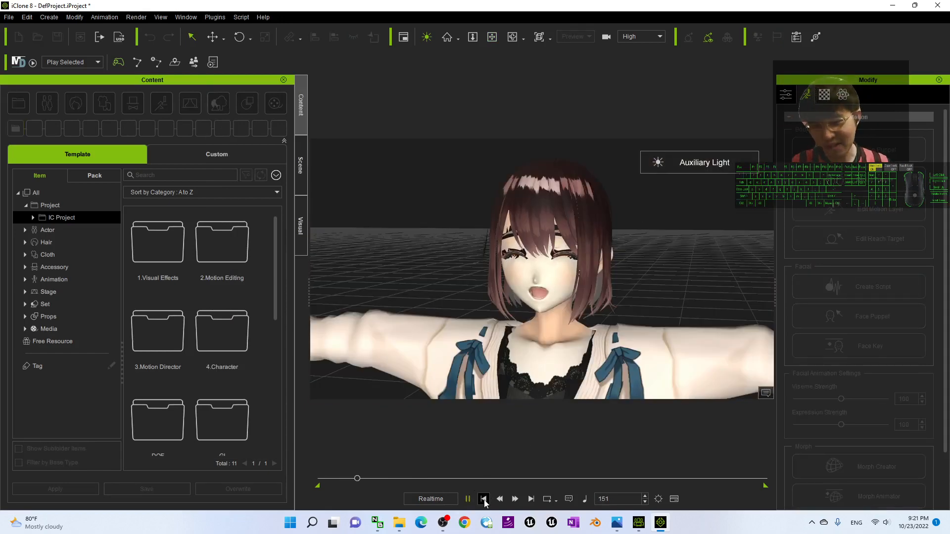
click(484, 498)
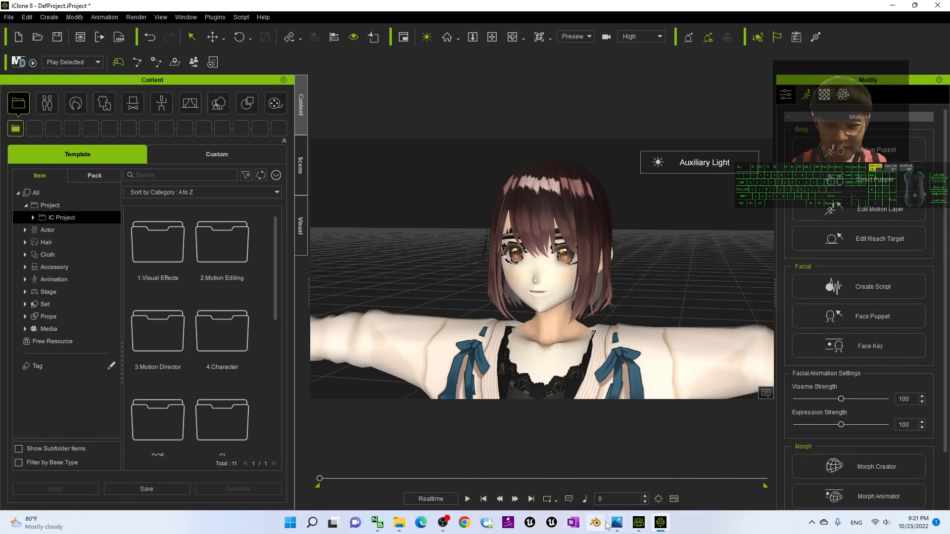
click(616, 522)
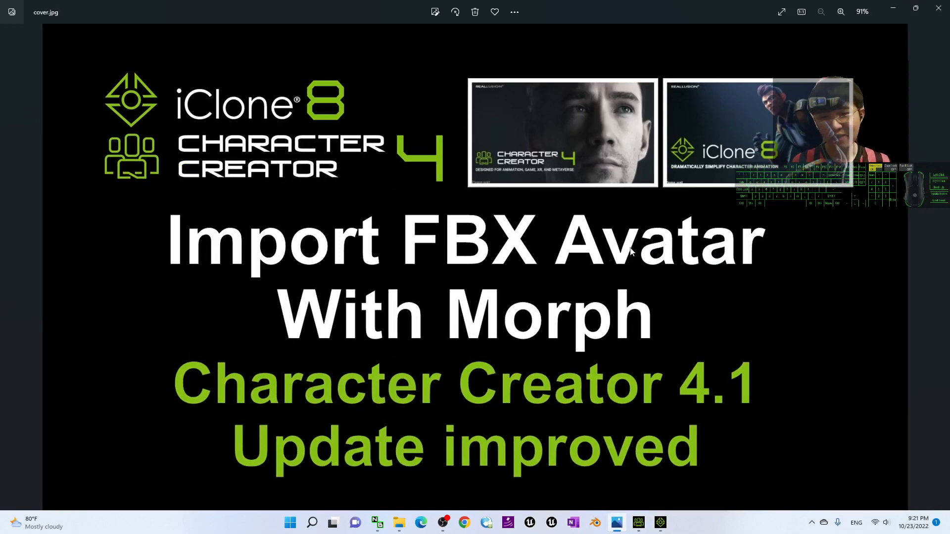
mouse_move(576, 318)
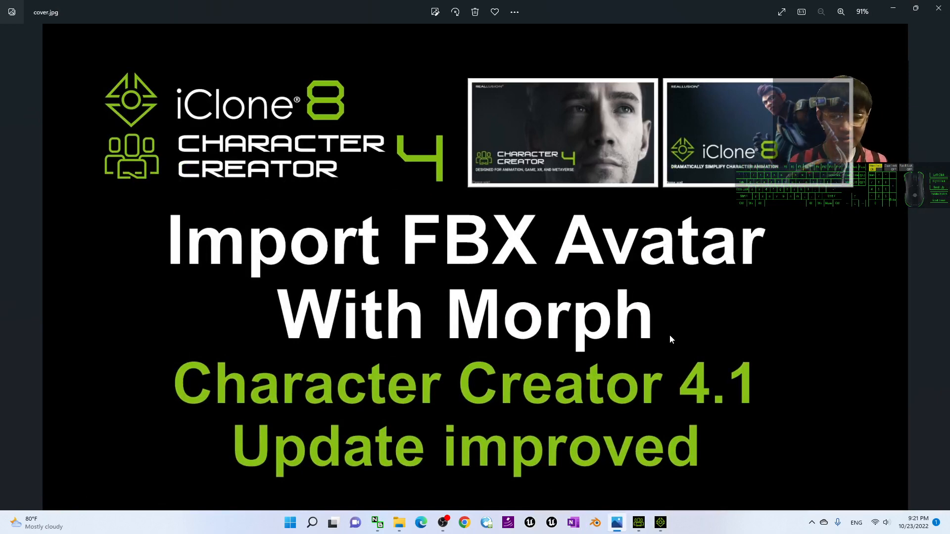
mouse_move(521, 336)
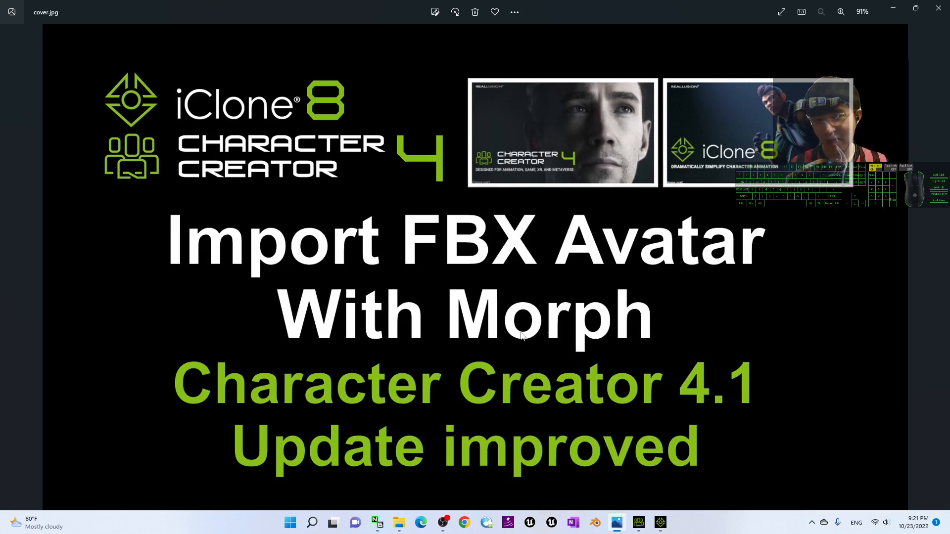
mouse_move(821, 355)
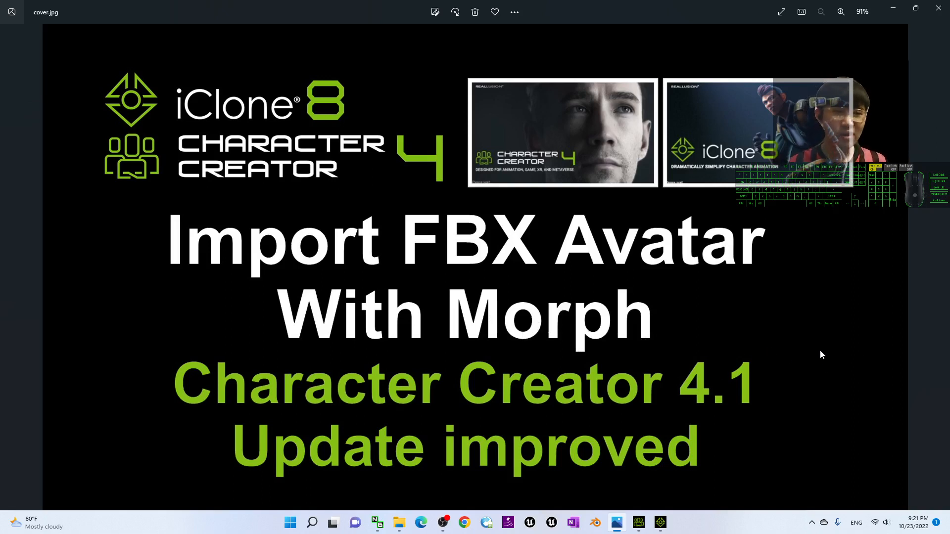
mouse_move(405, 413)
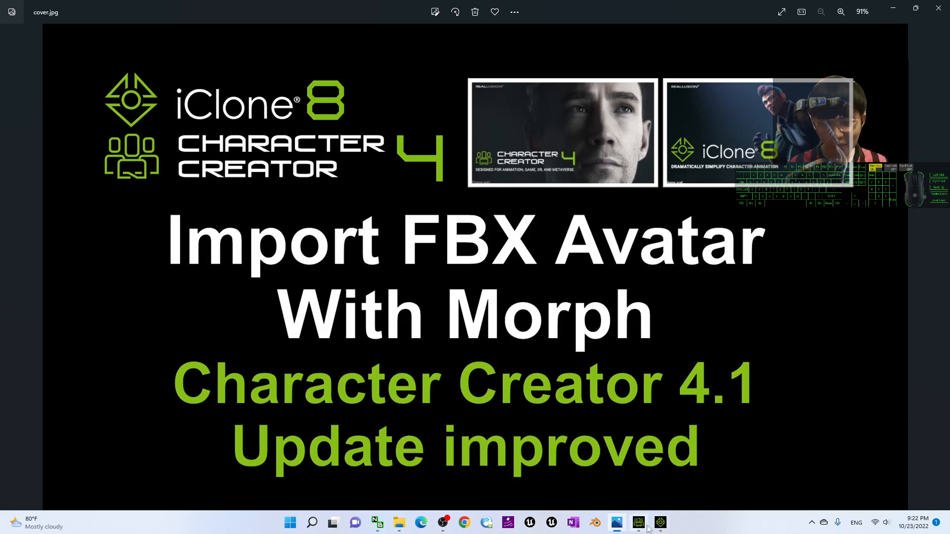
Step: Back in the iClone scene, play and pause the keyed expressions, rewind to frame 0 and play again
click(637, 522)
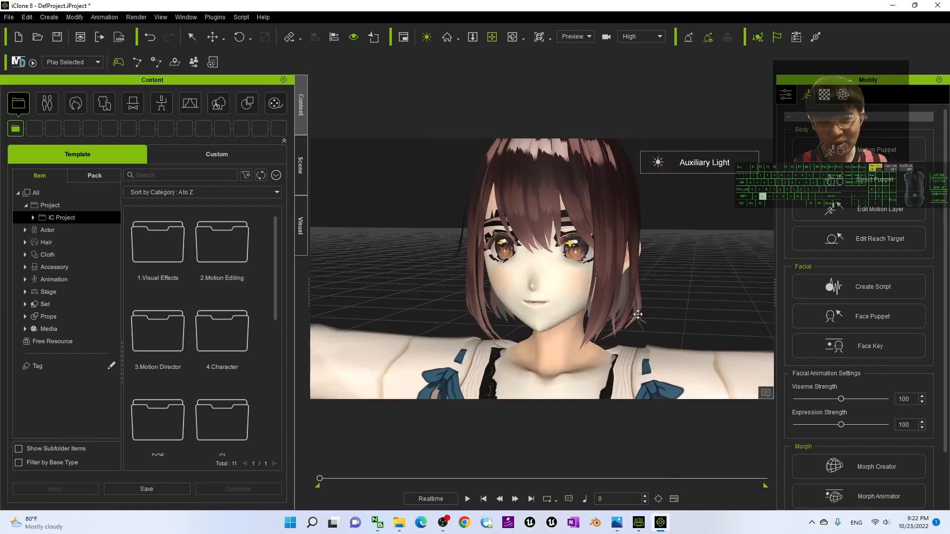
click(466, 498)
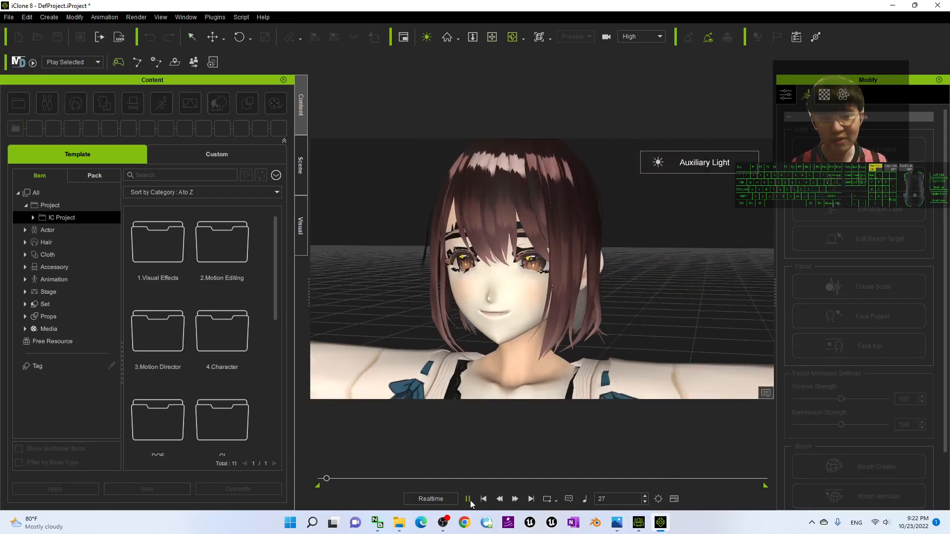
click(467, 498)
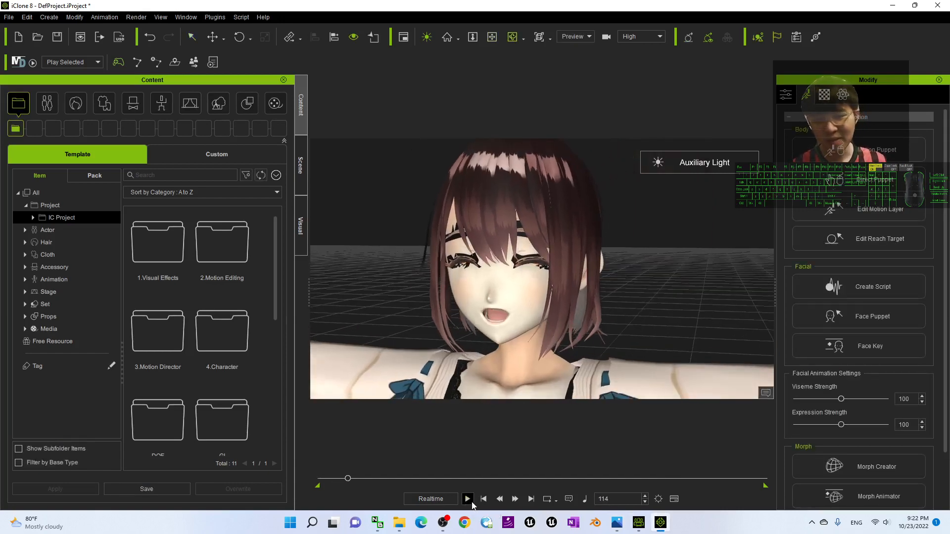
click(465, 498)
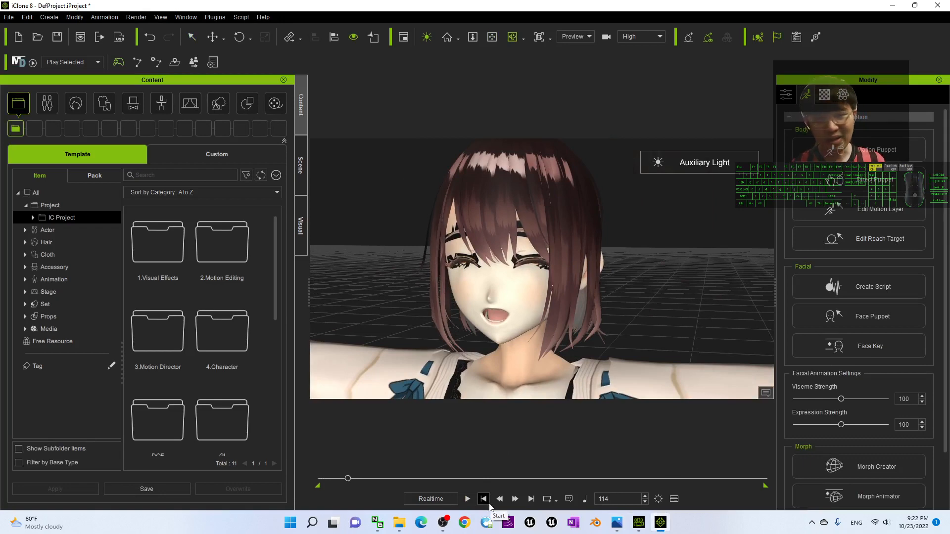
click(484, 499)
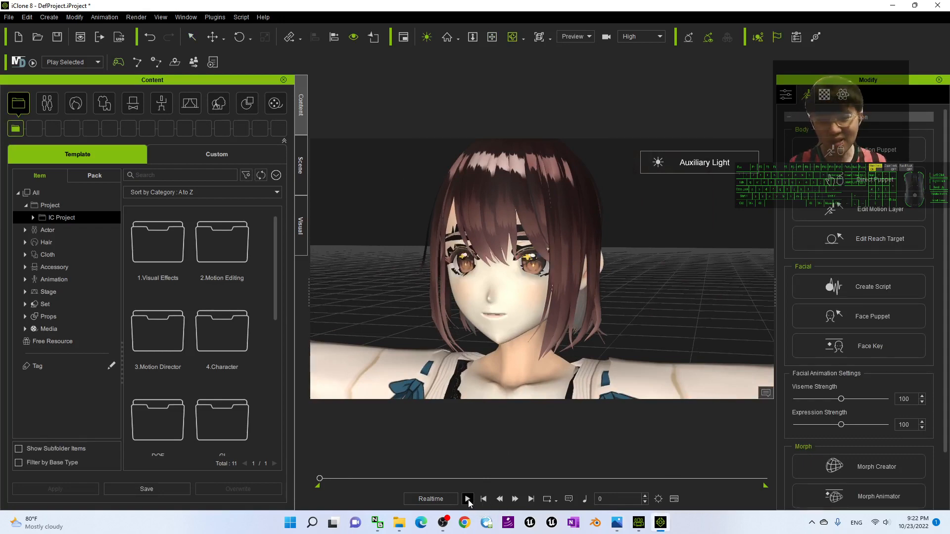
click(466, 498)
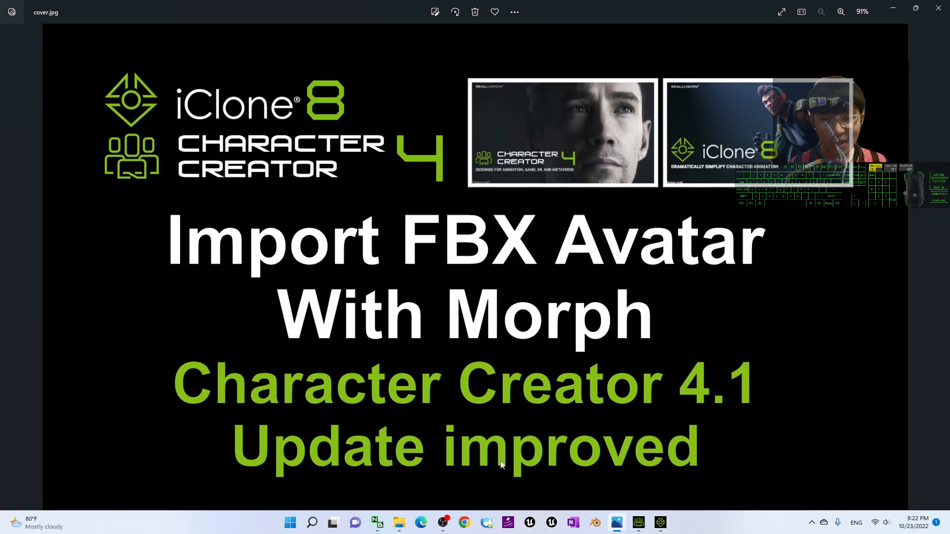
mouse_move(445, 523)
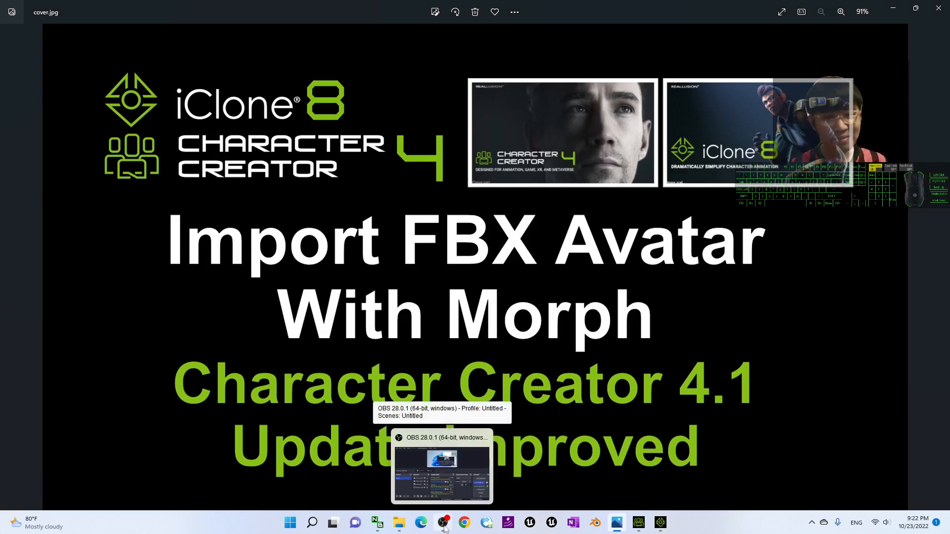